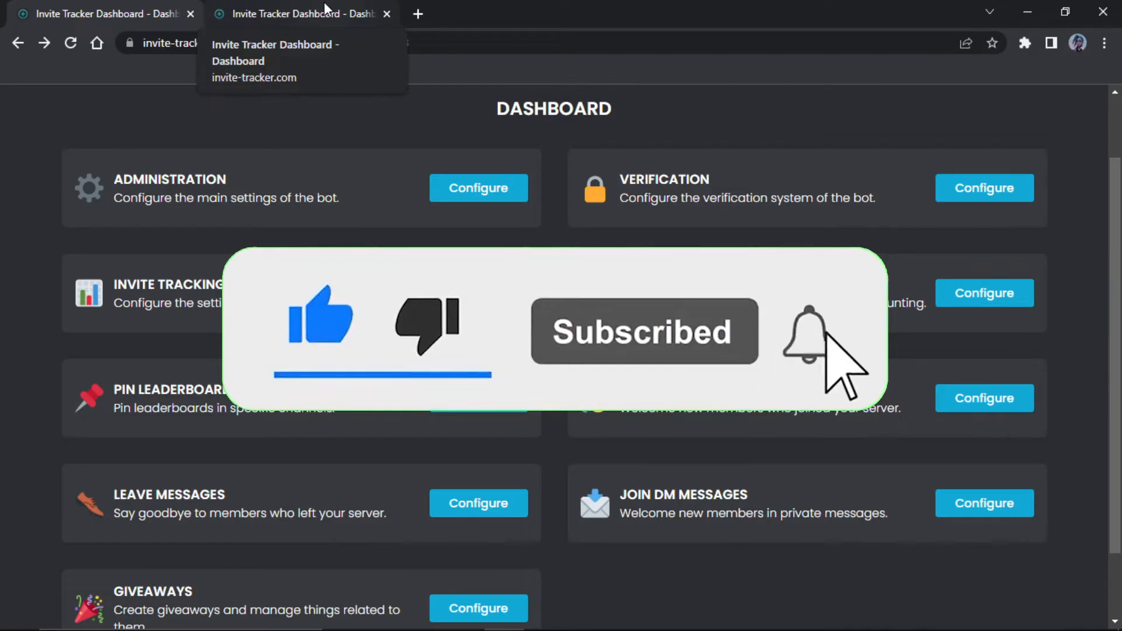
mouse_move(612, 7)
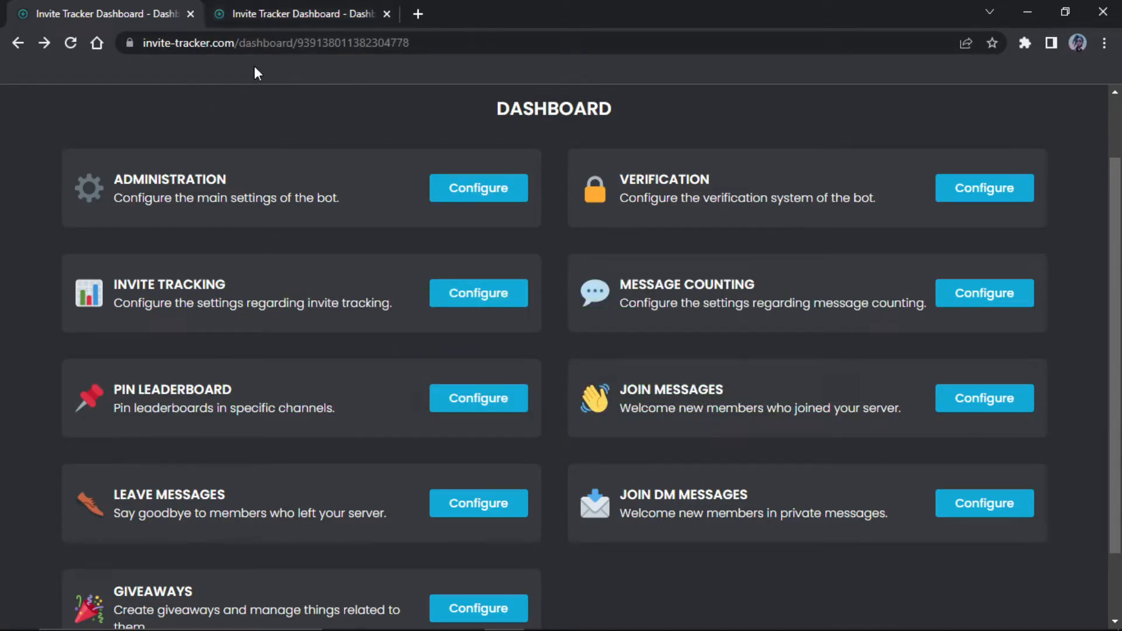
mouse_move(238, 61)
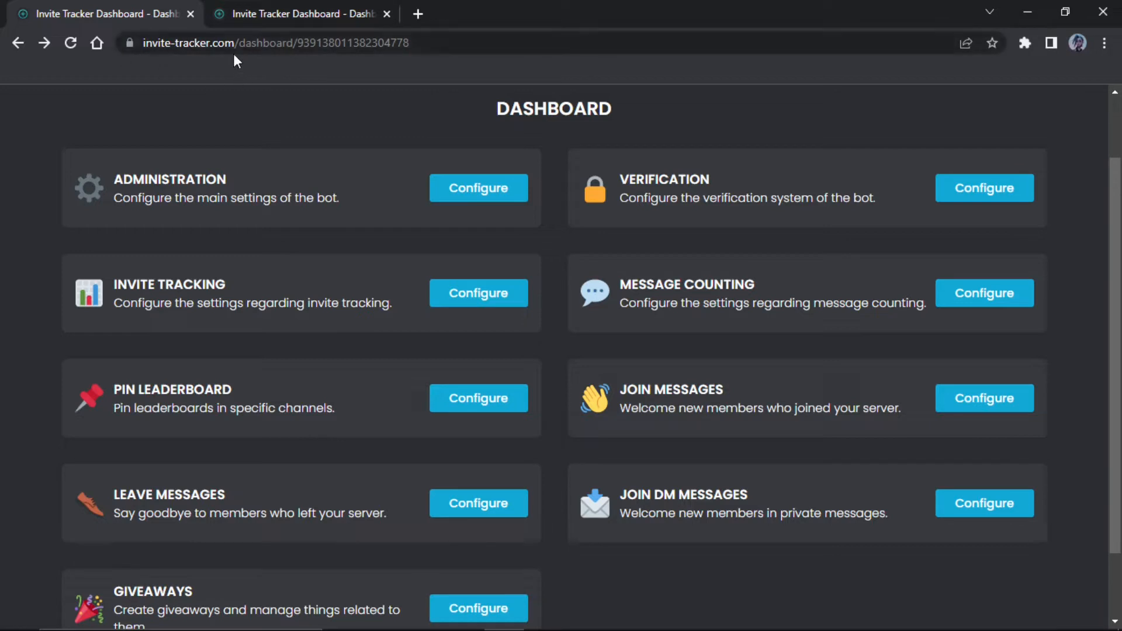
mouse_move(319, 119)
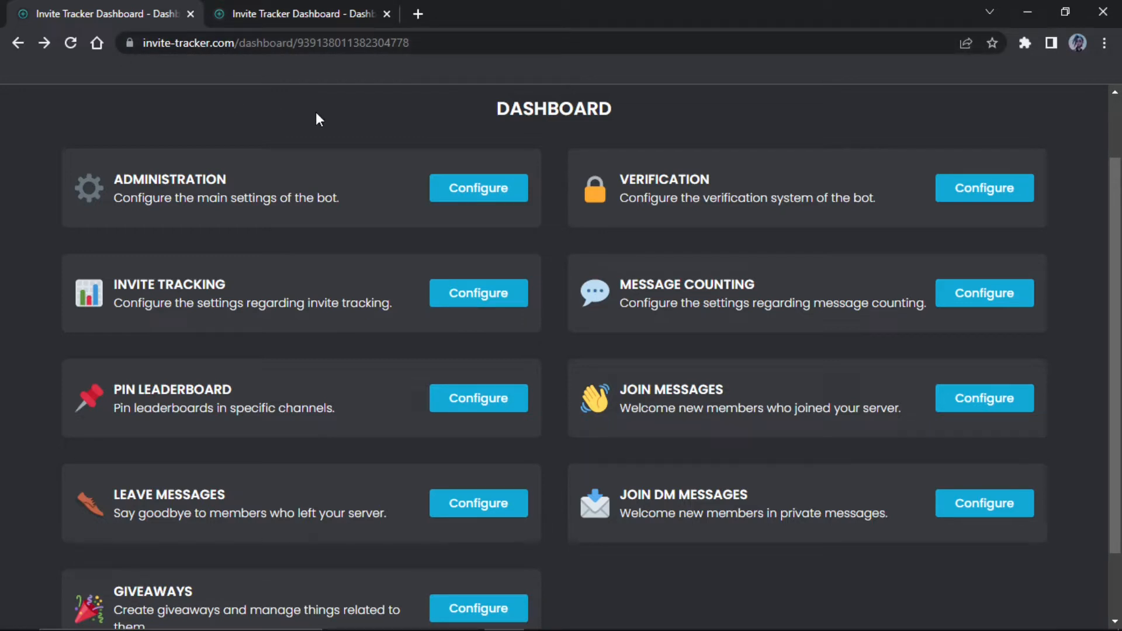
mouse_move(408, 415)
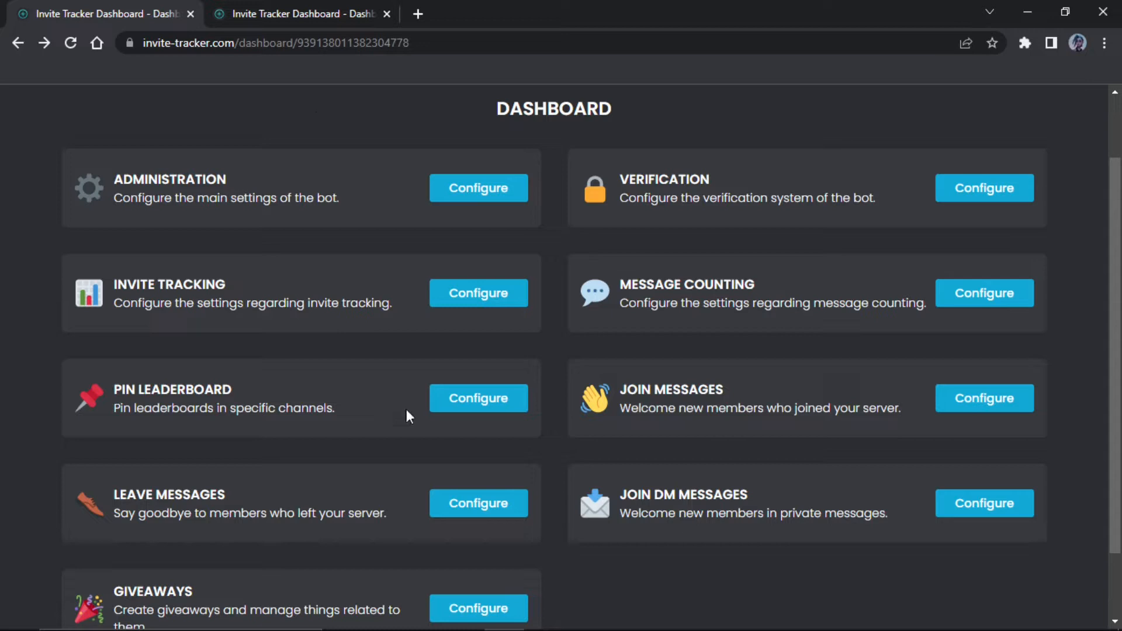
mouse_move(738, 118)
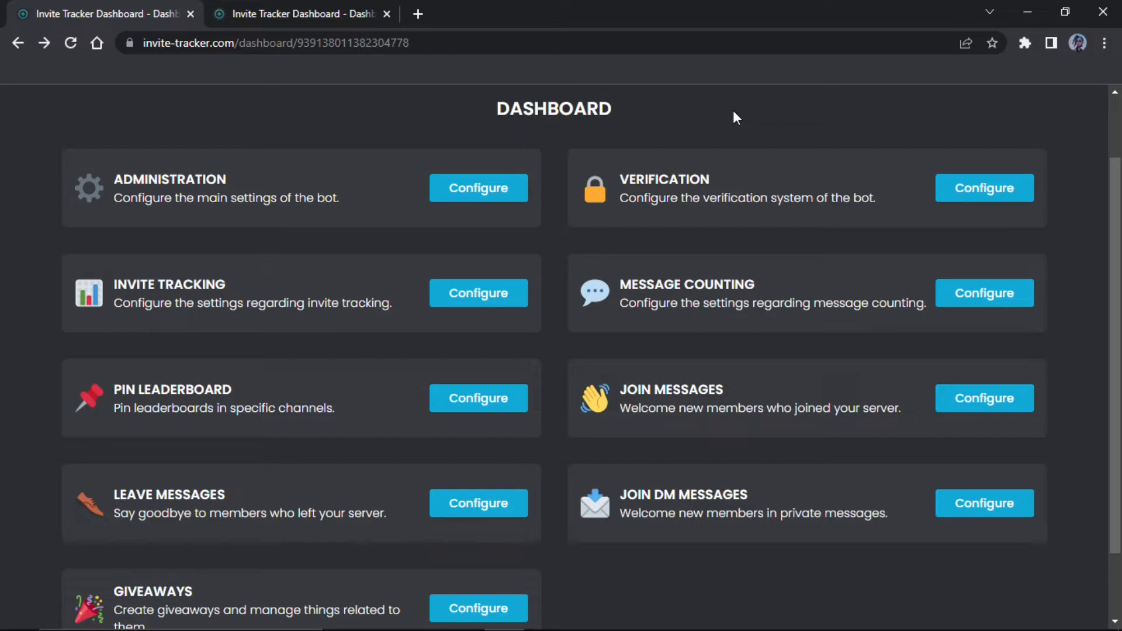
mouse_move(192, 271)
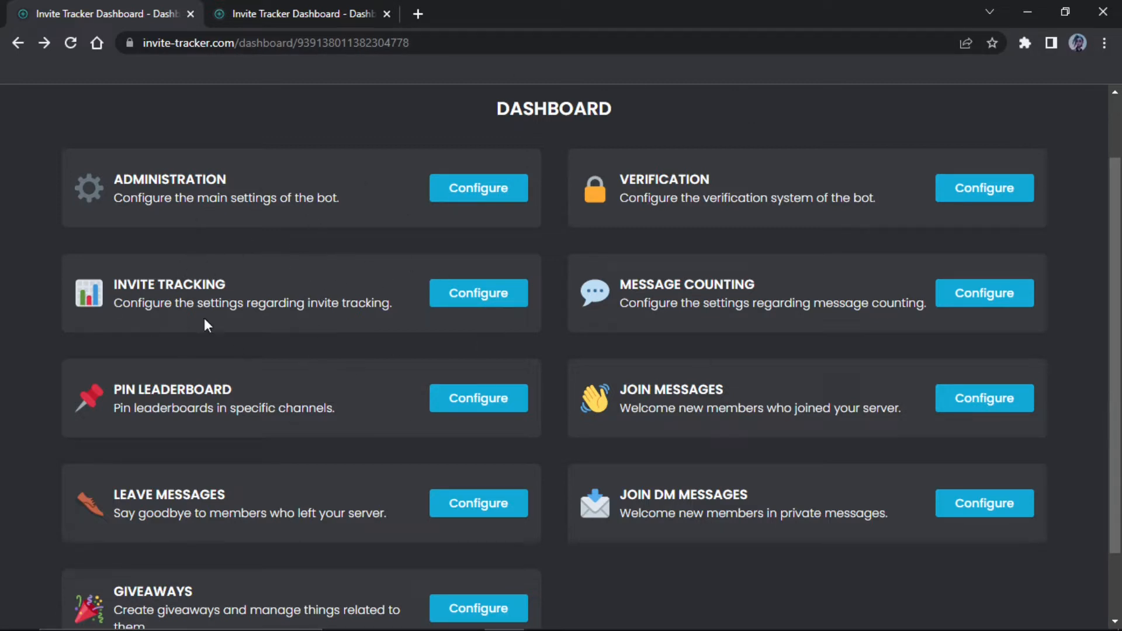
mouse_move(147, 251)
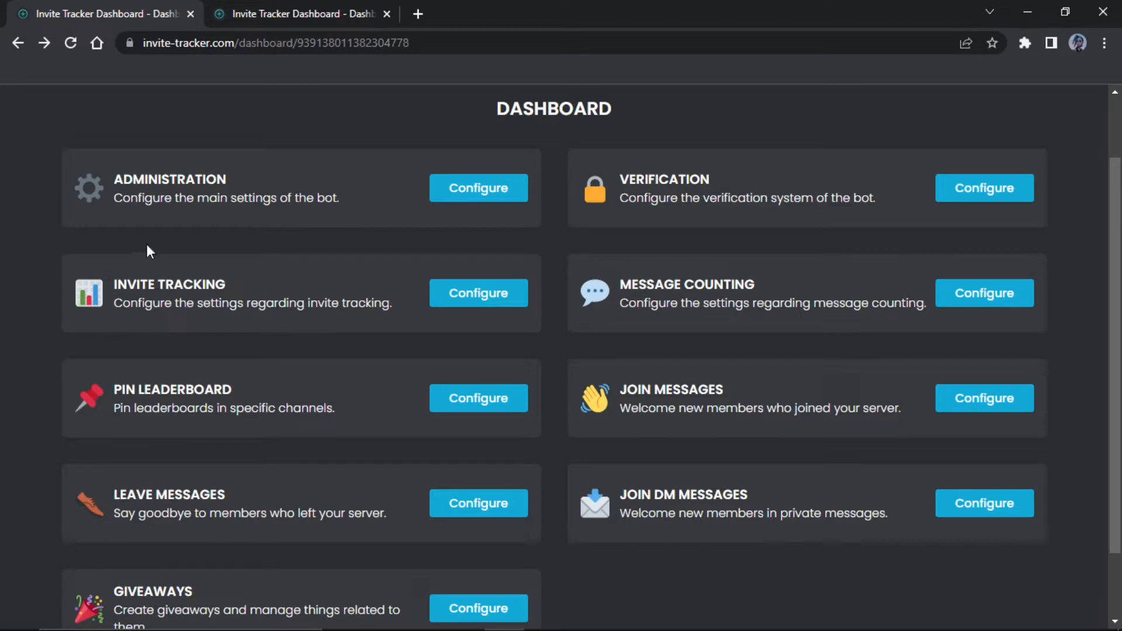
mouse_move(784, 534)
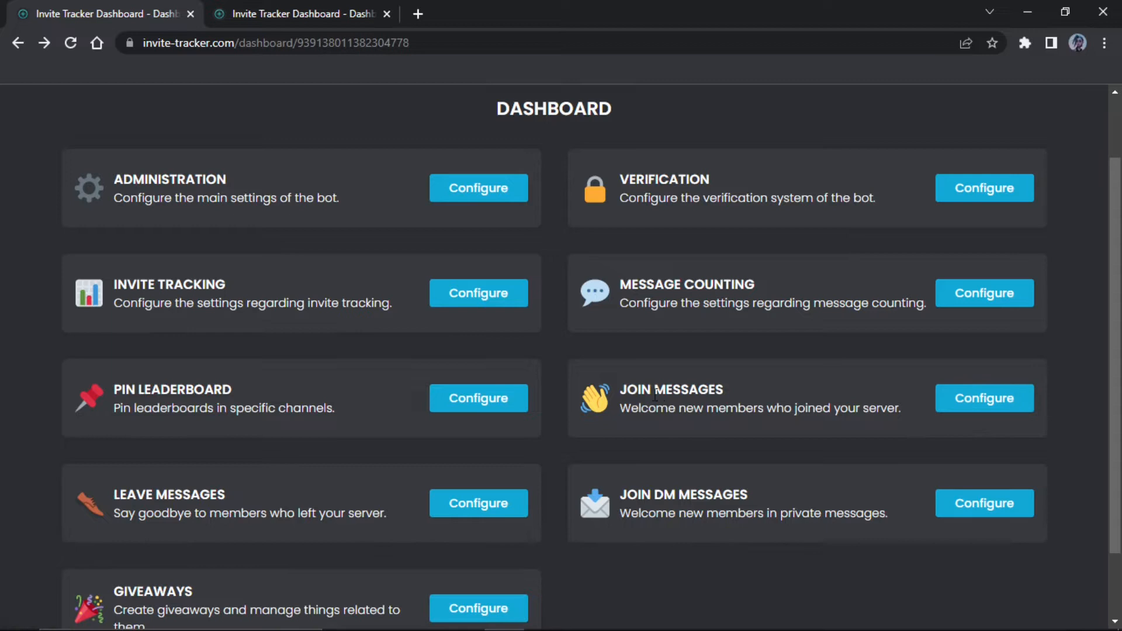
mouse_move(337, 289)
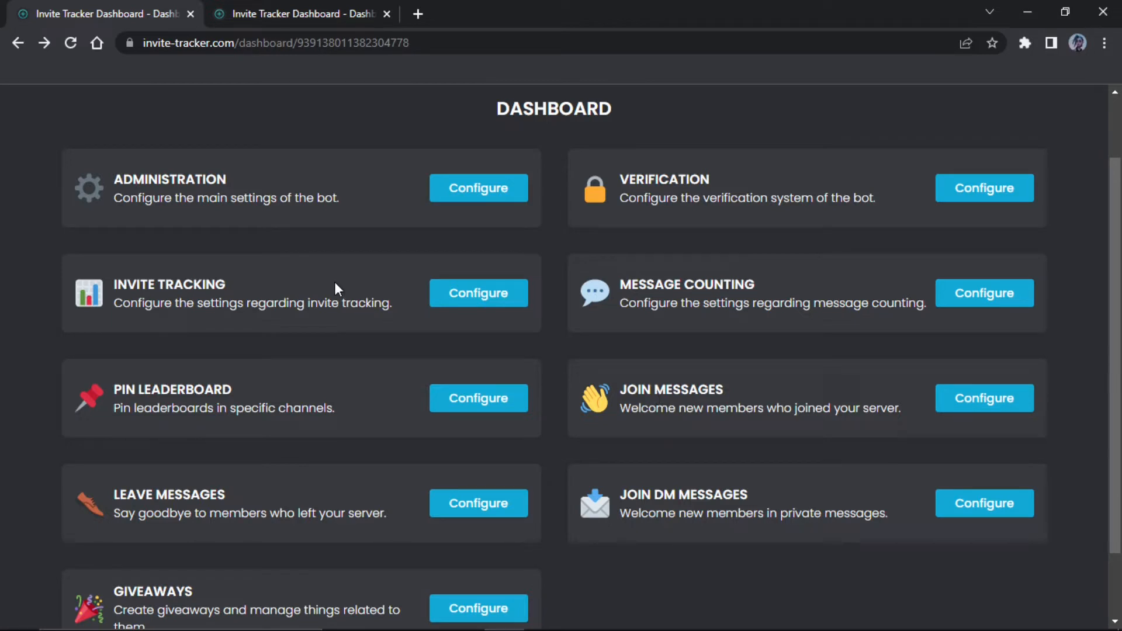
mouse_move(1041, 480)
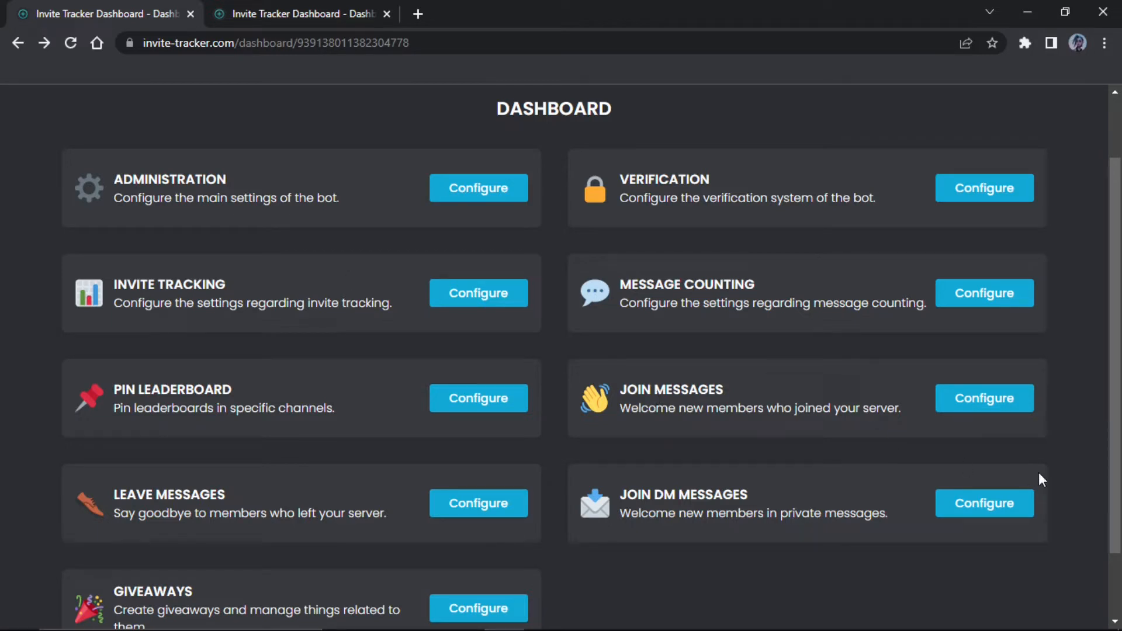
Step: Open the Join Messages settings and list the join message types: Normal, Vanity, Bot, No-Perm
left_click(983, 397)
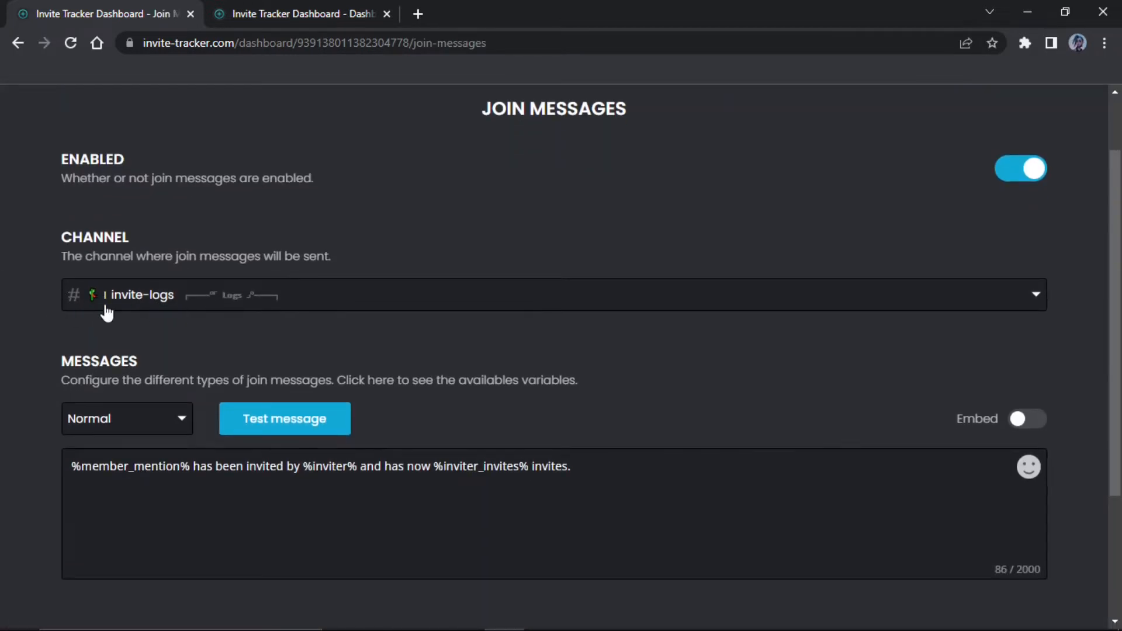
scroll("down", 3)
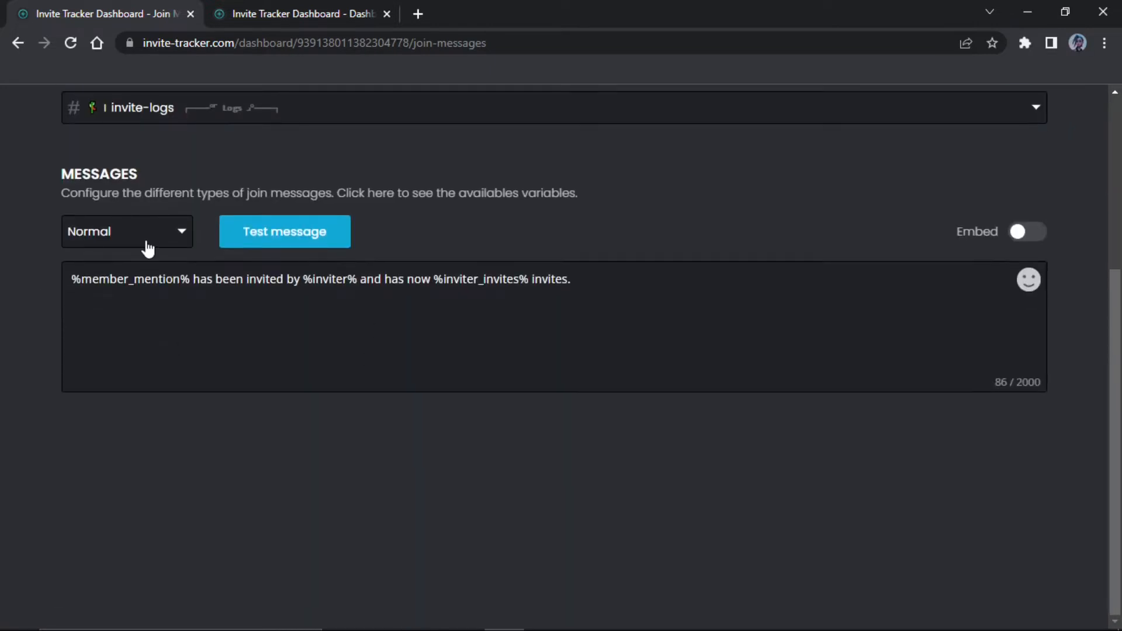
left_click(127, 231)
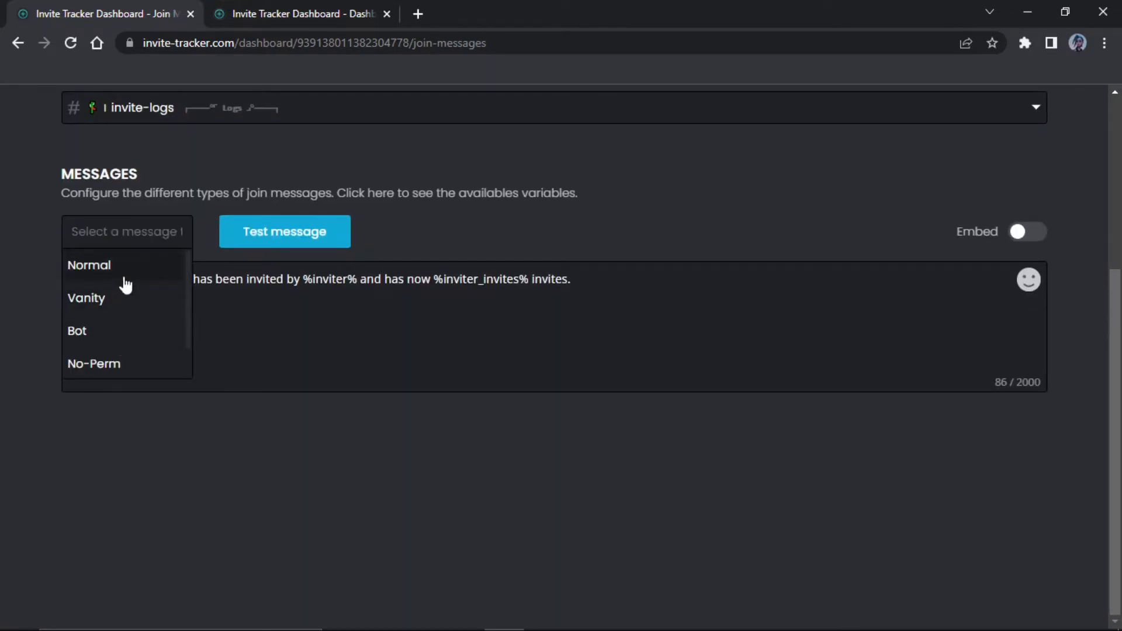
mouse_move(130, 297)
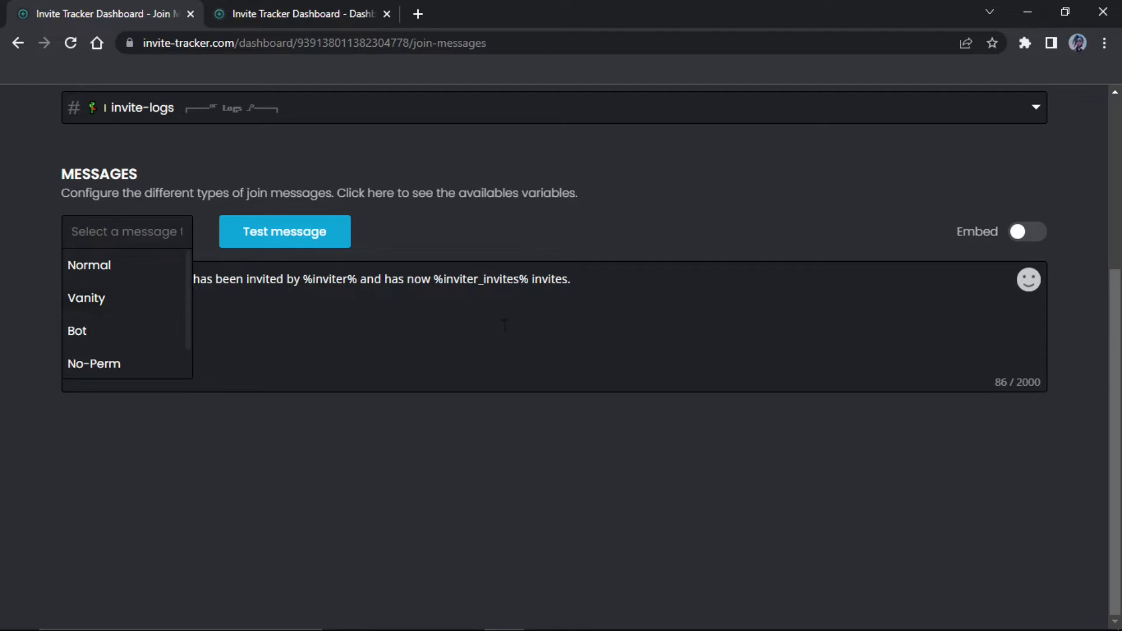
mouse_move(48, 284)
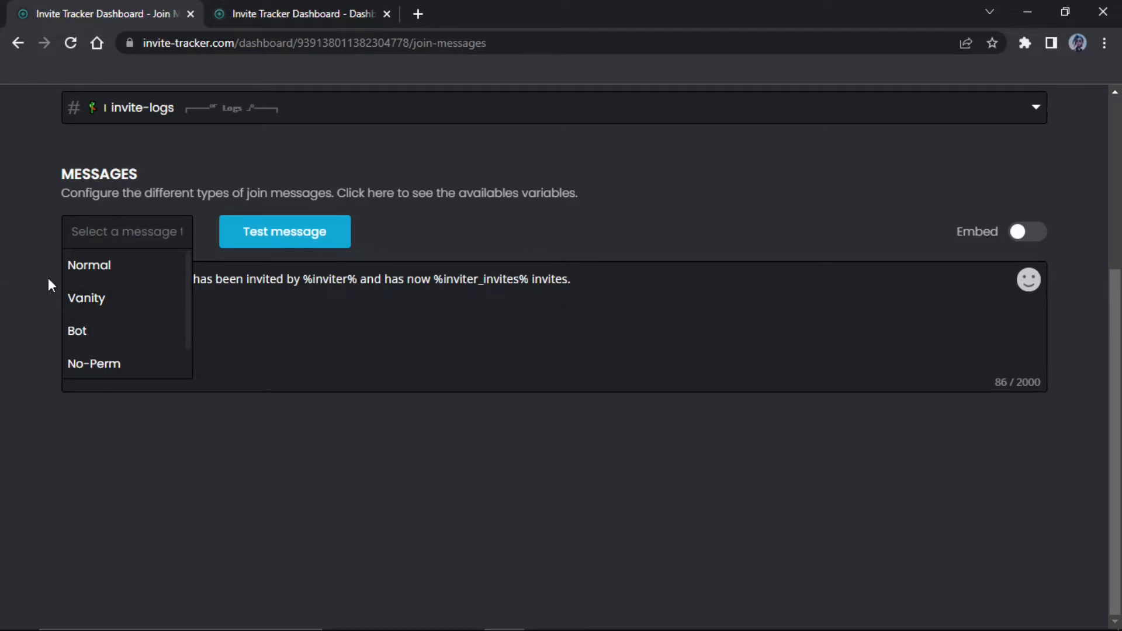
mouse_move(86, 298)
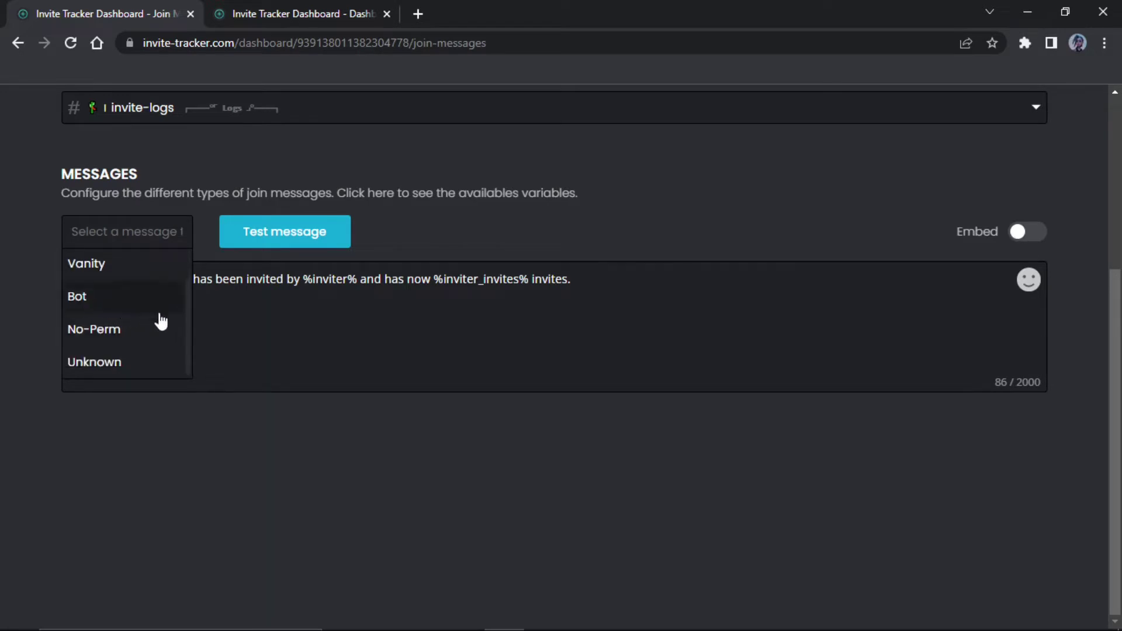
mouse_move(94, 329)
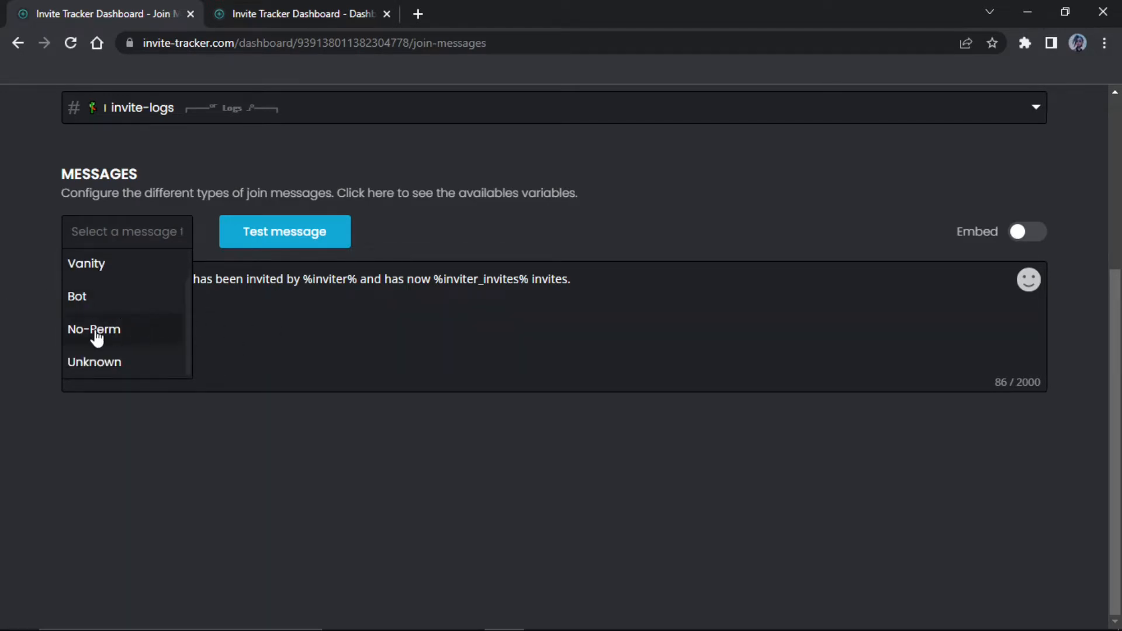
mouse_move(140, 360)
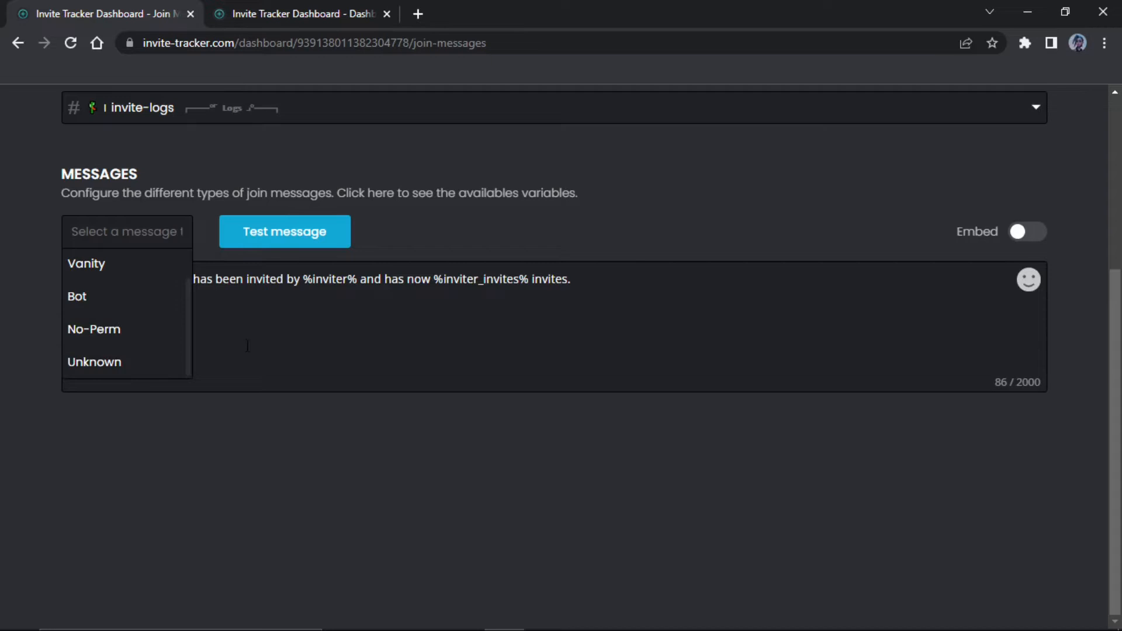
mouse_move(140, 329)
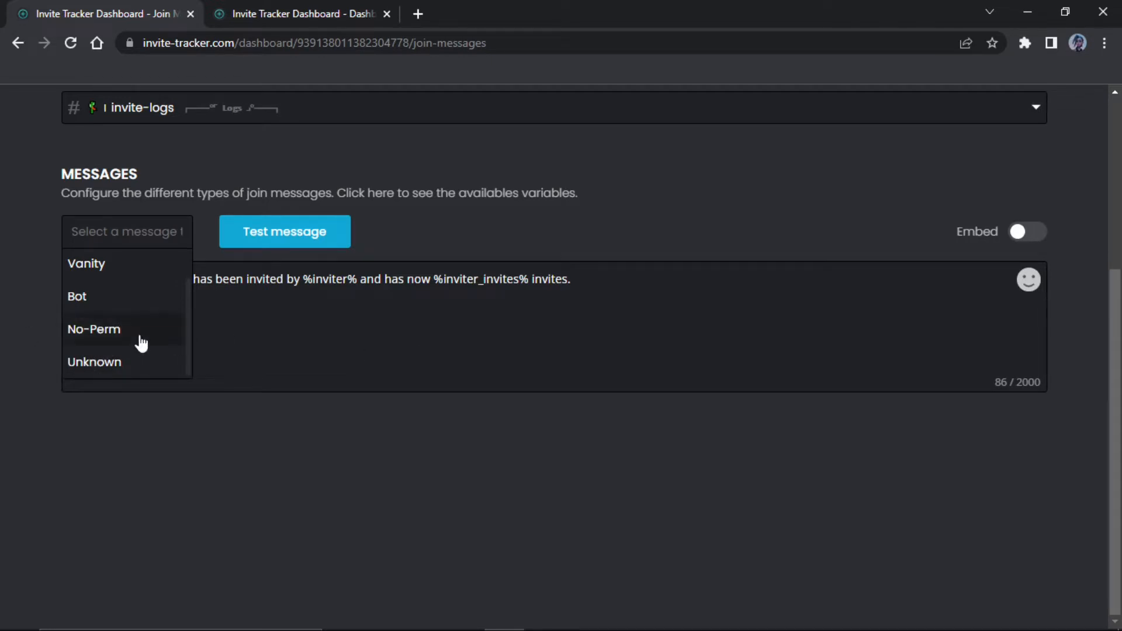
mouse_move(86, 295)
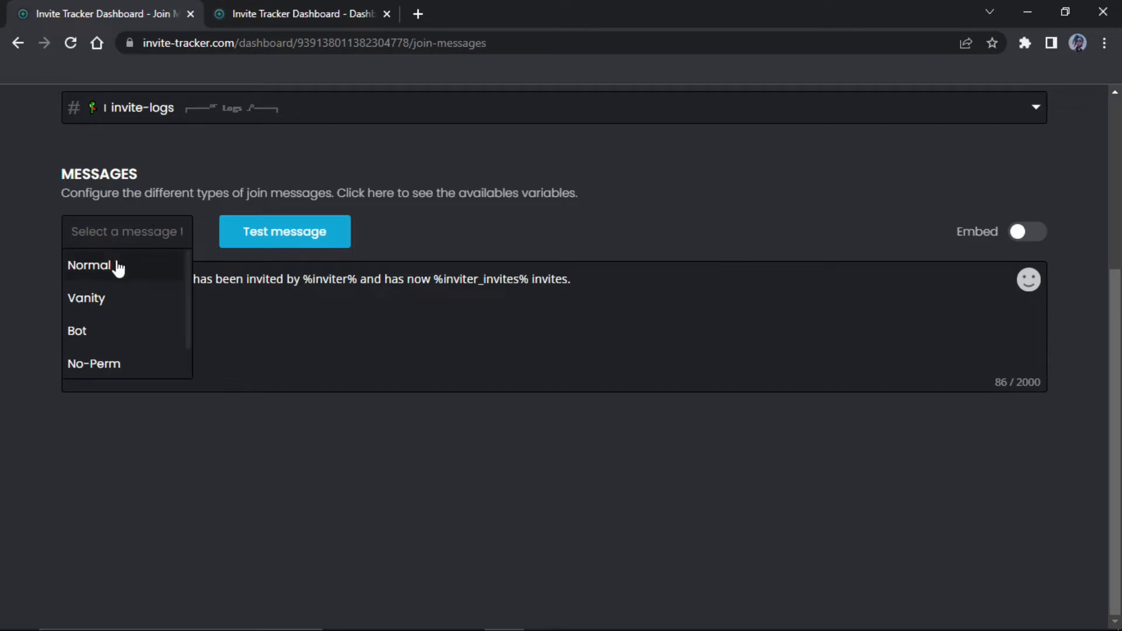
mouse_move(400, 253)
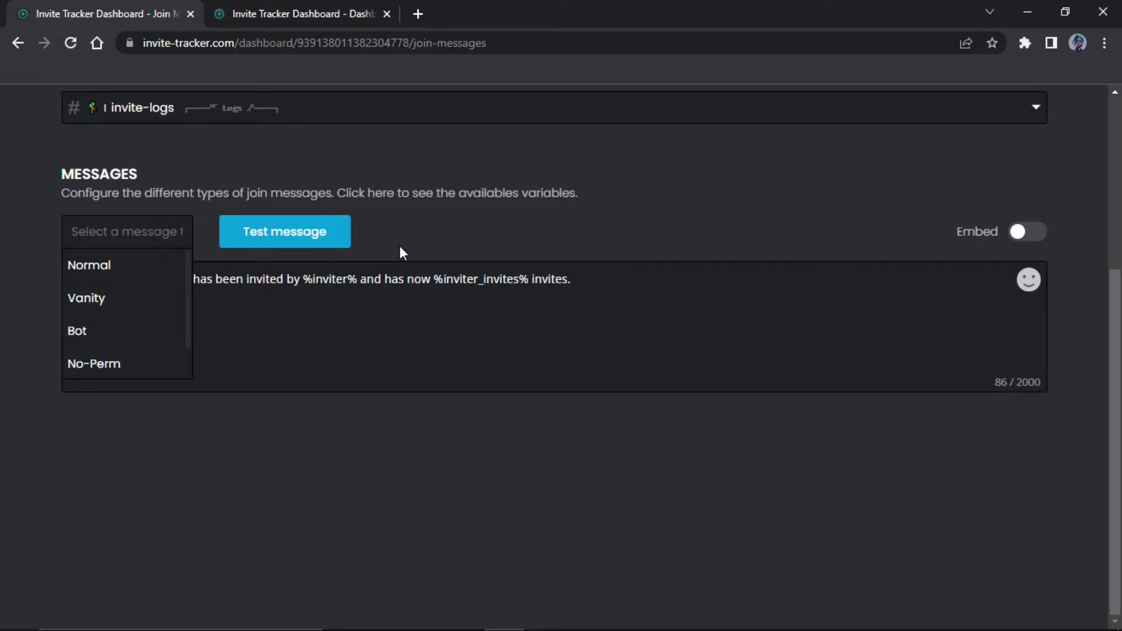
left_click(89, 265)
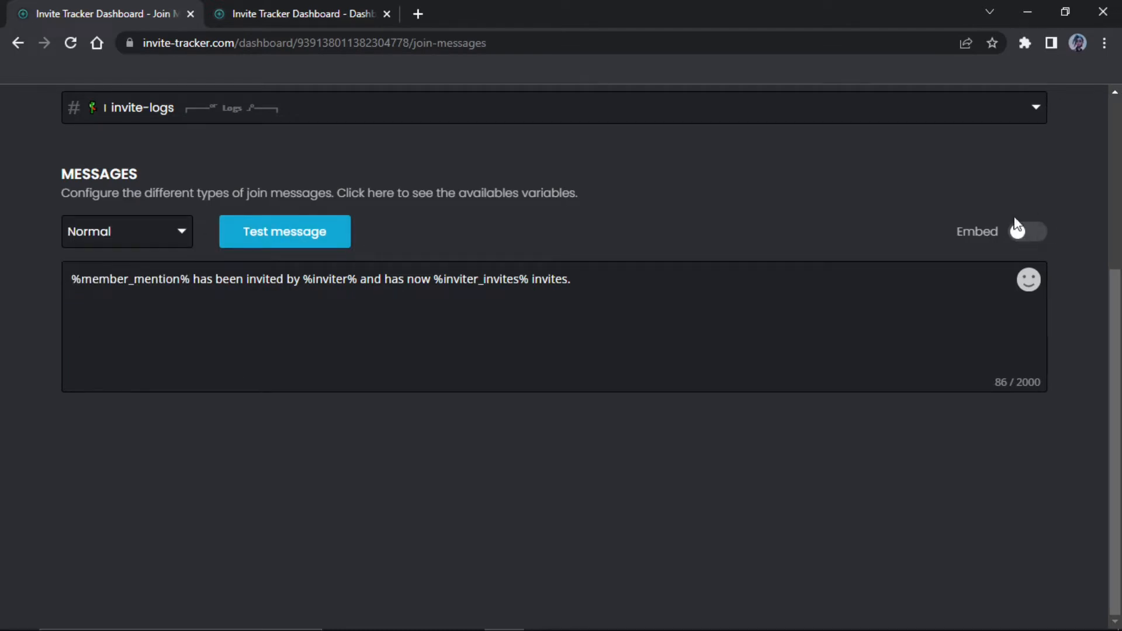
mouse_move(1029, 280)
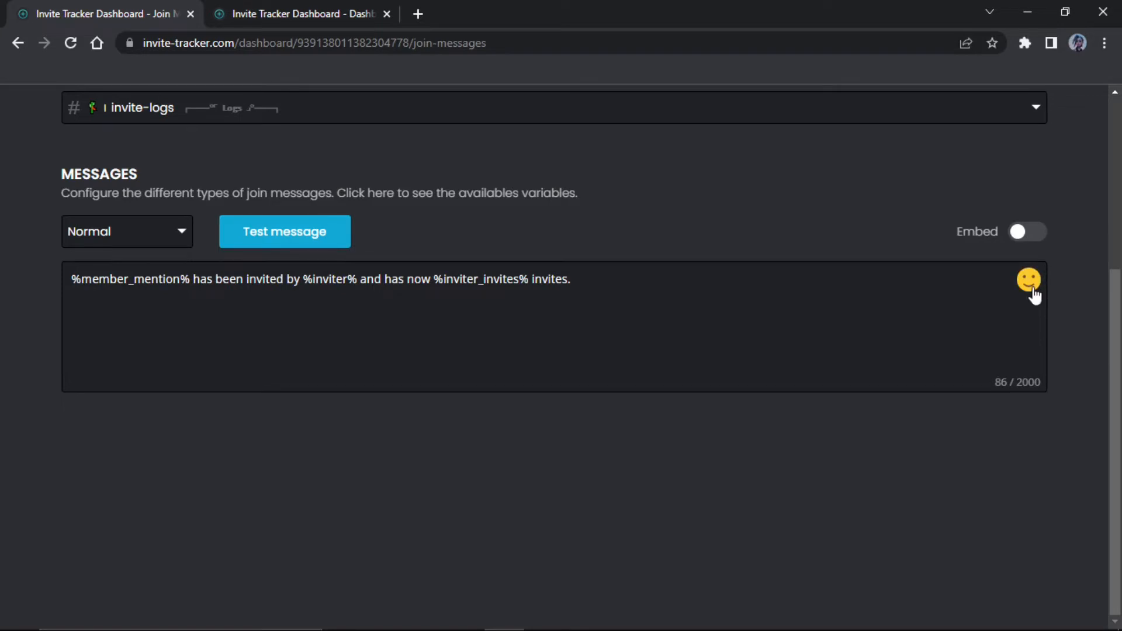
left_click(1028, 279)
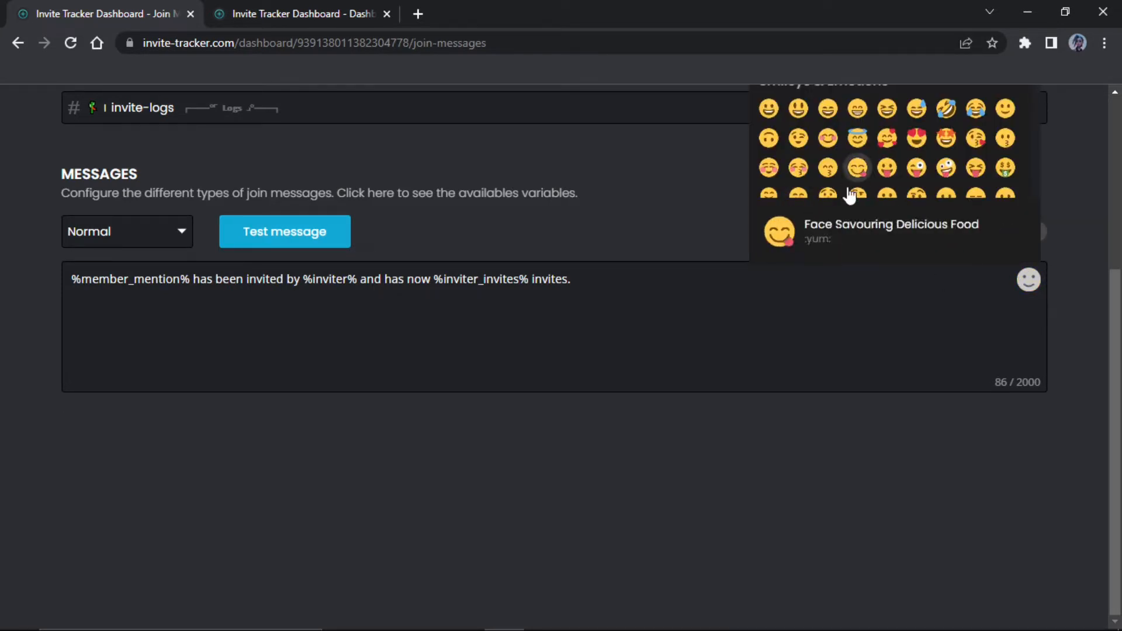
scroll("up", 3)
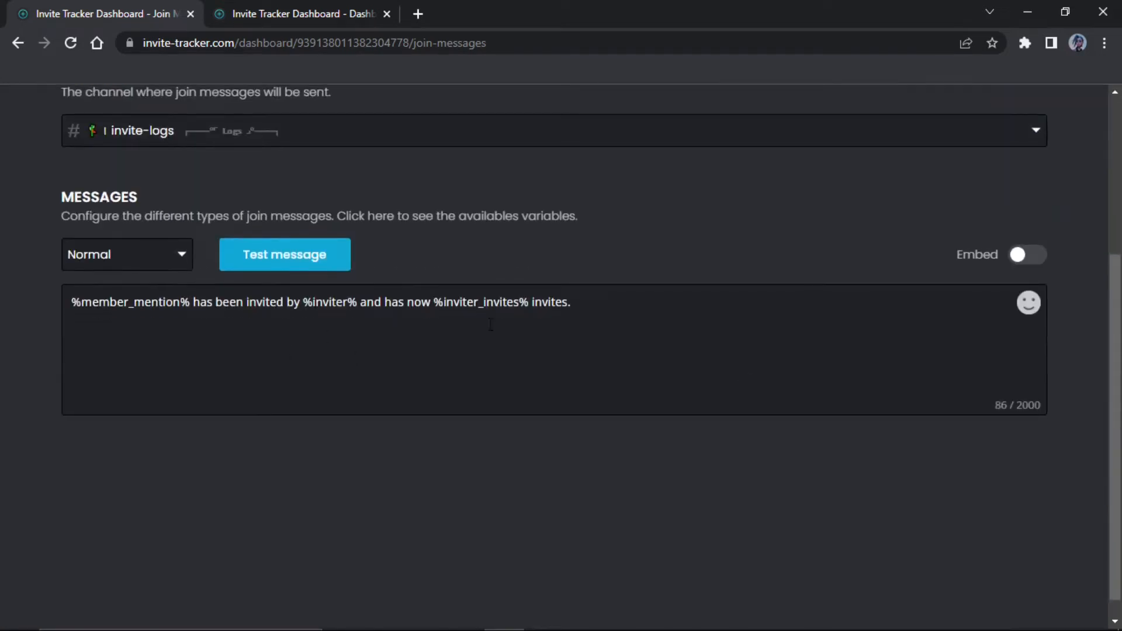
mouse_move(561, 614)
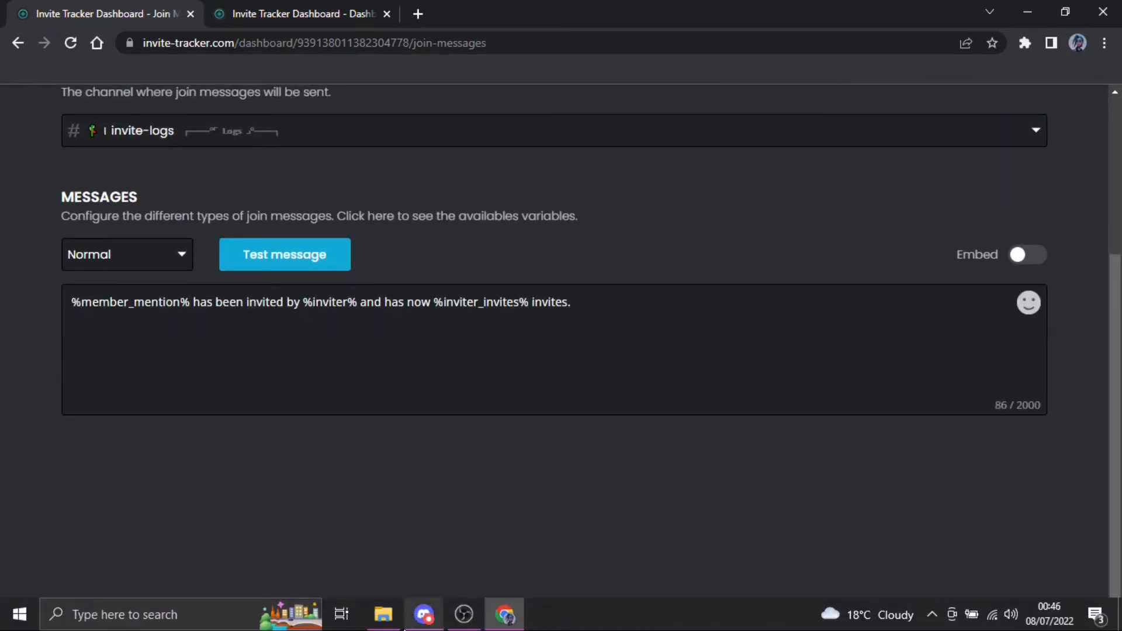
Step: Open the Utopia server's #invite-logs channel in Discord and select the MonikaThumbsUp emoji name
left_click(423, 614)
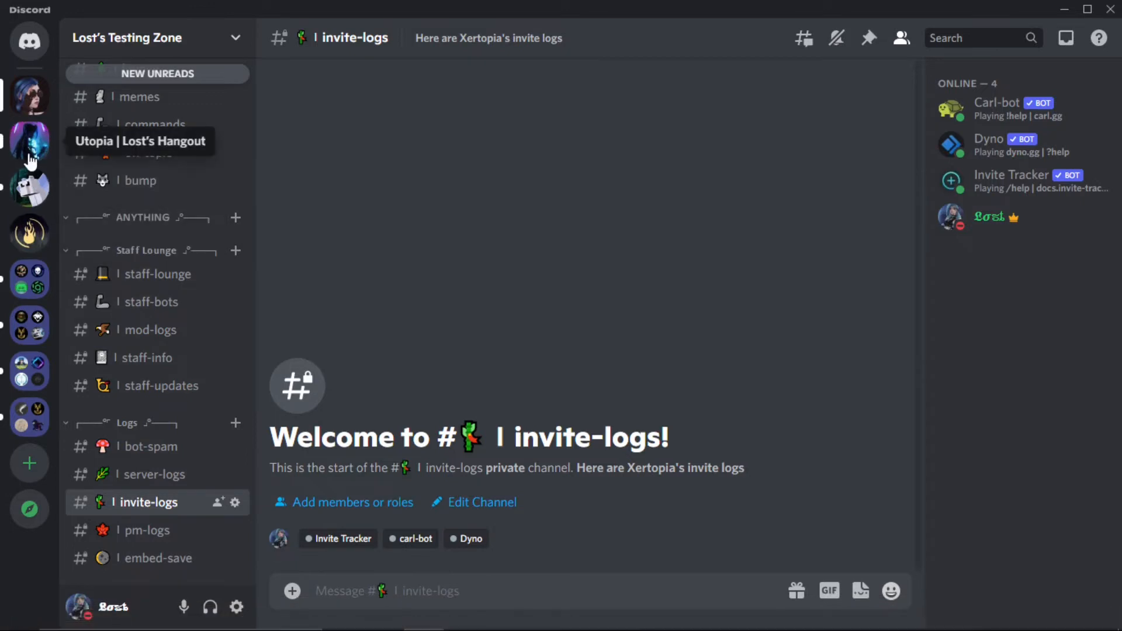
left_click(30, 140)
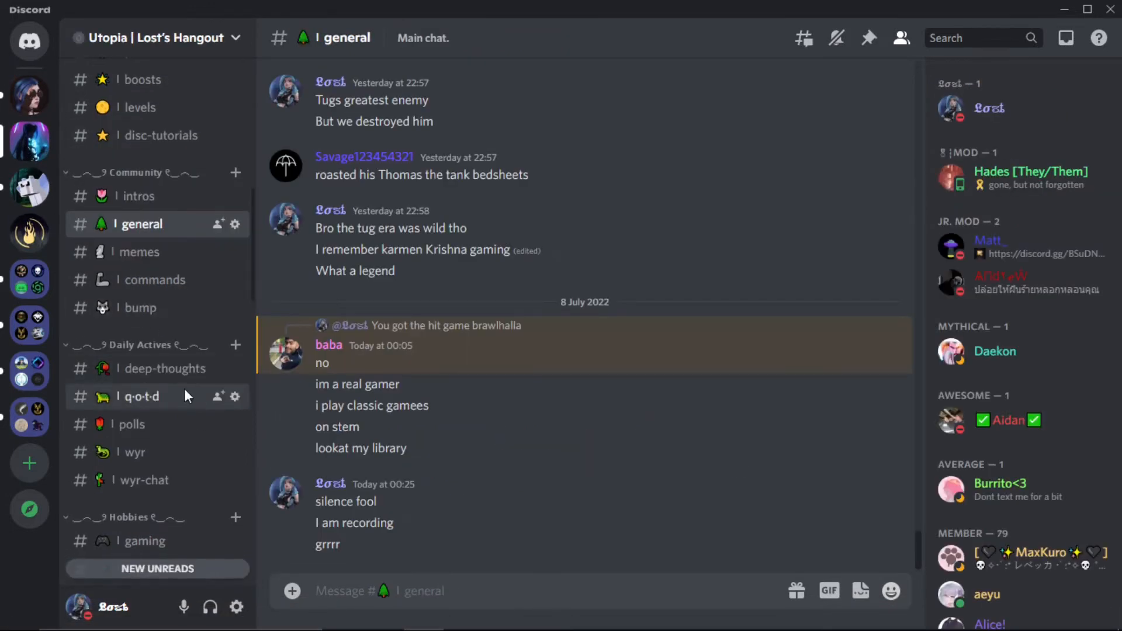
scroll("down", 3)
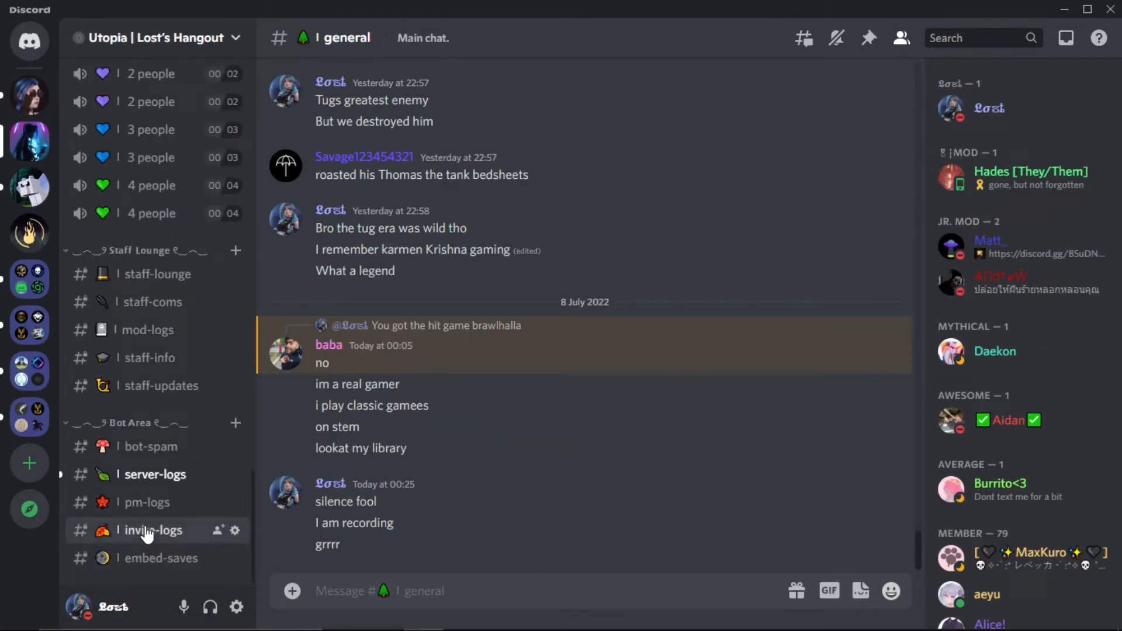
left_click(153, 530)
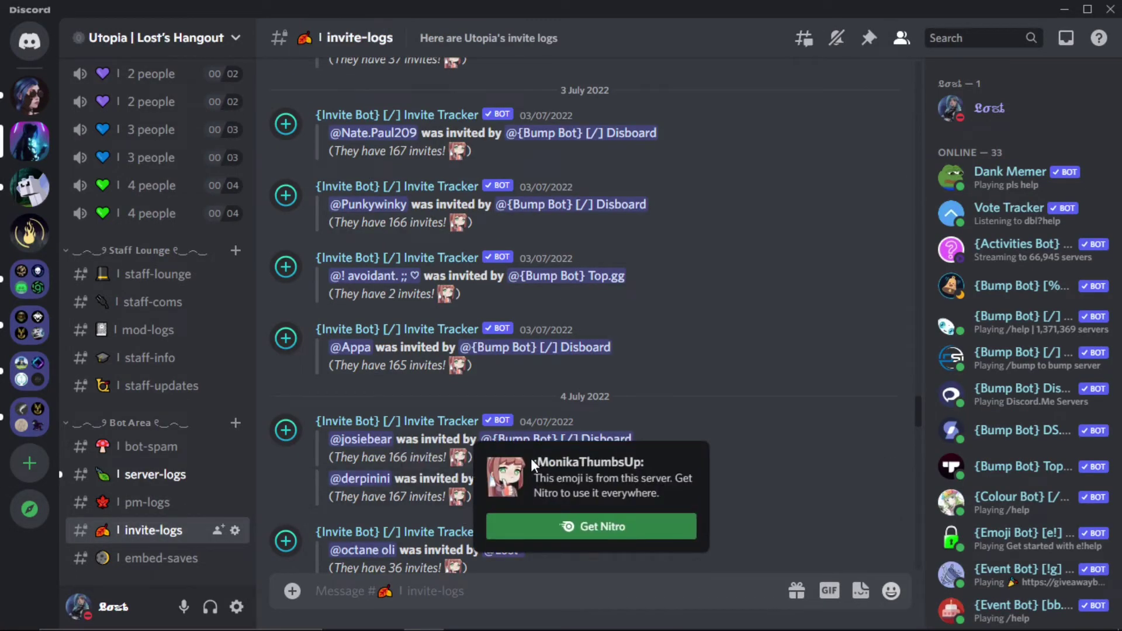
double_click(589, 463)
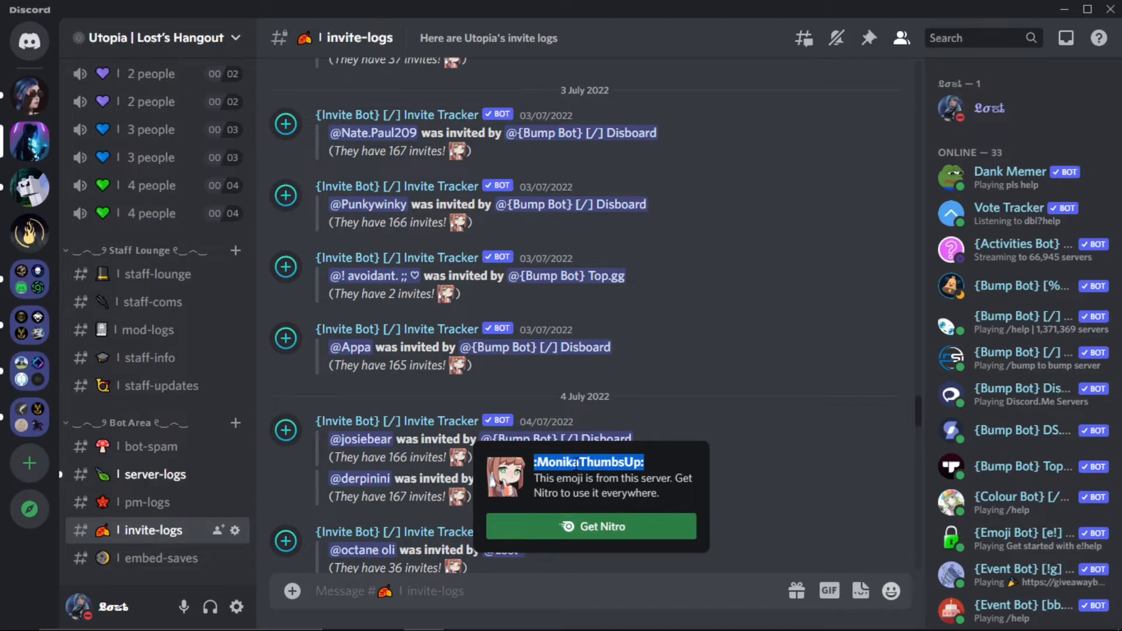
mouse_move(551, 478)
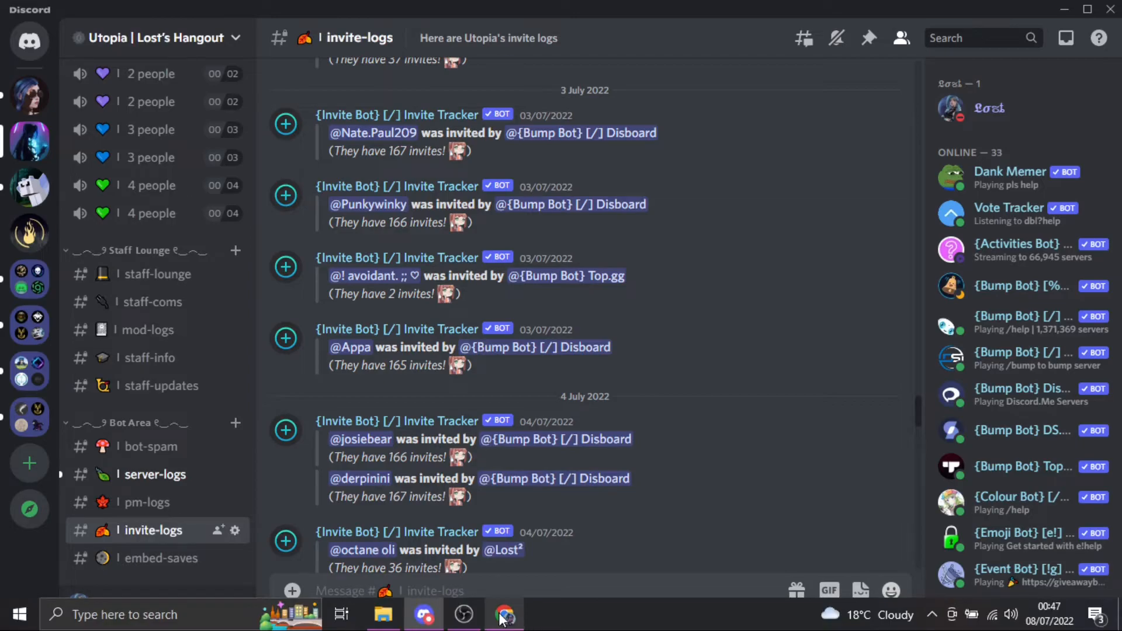
Step: Save the edited 87-character Normal join message for the invite-logs channel
left_click(504, 615)
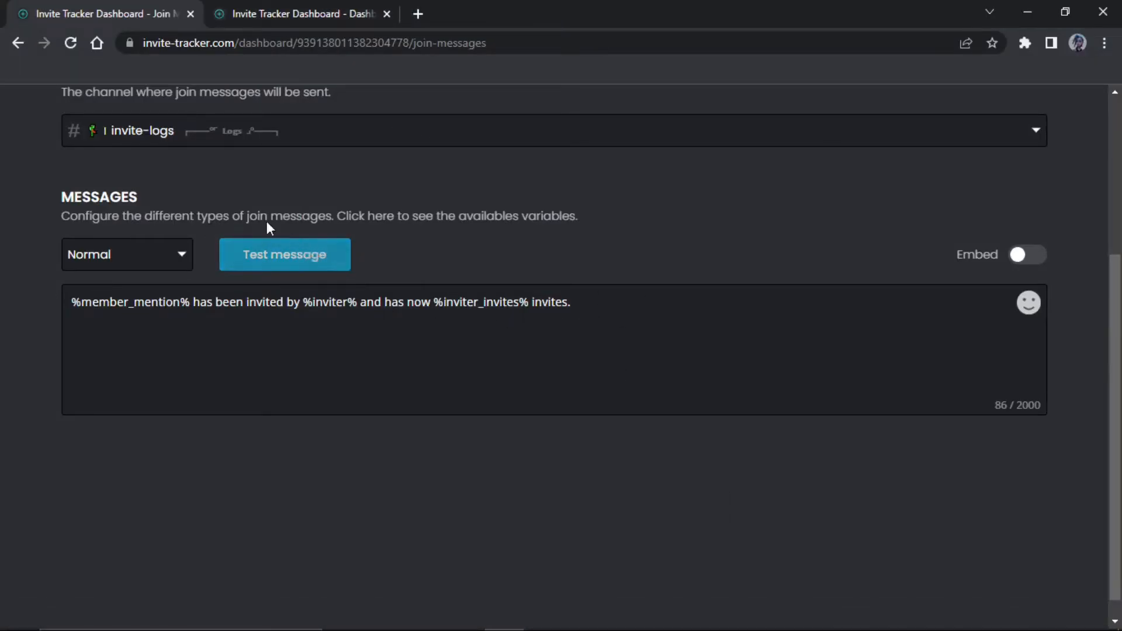
scroll("up", 3)
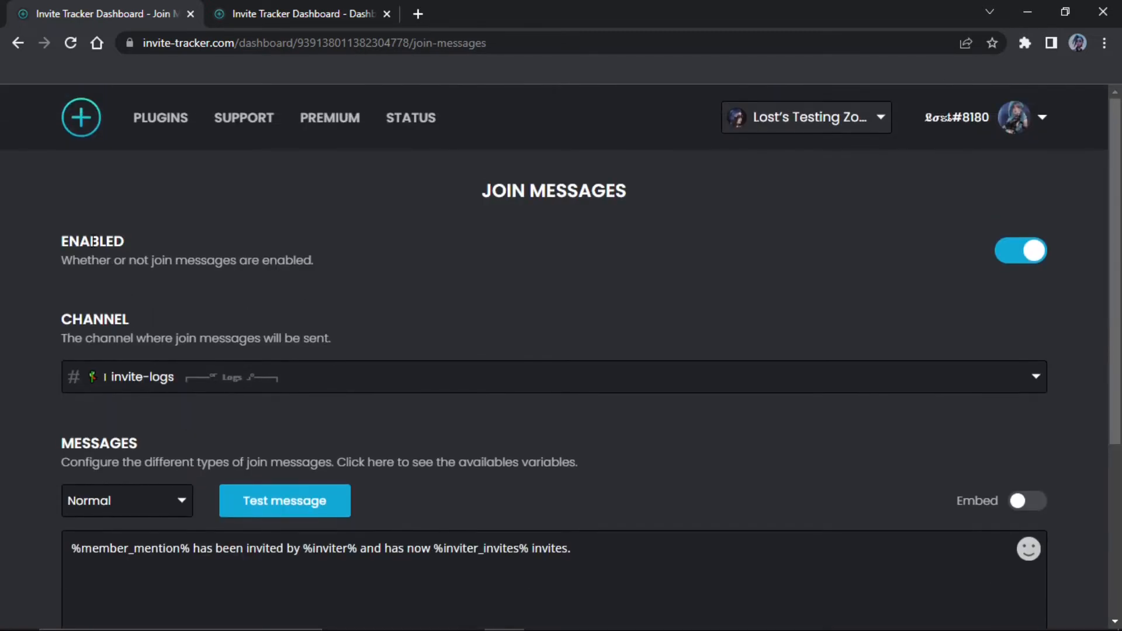
mouse_move(1030, 215)
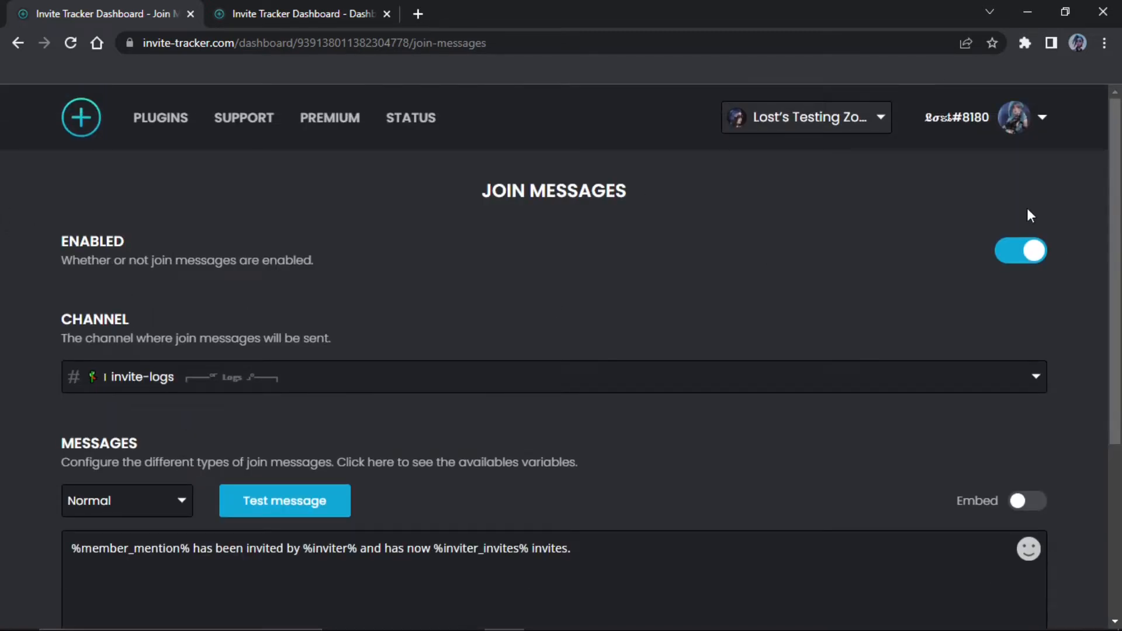
mouse_move(900, 278)
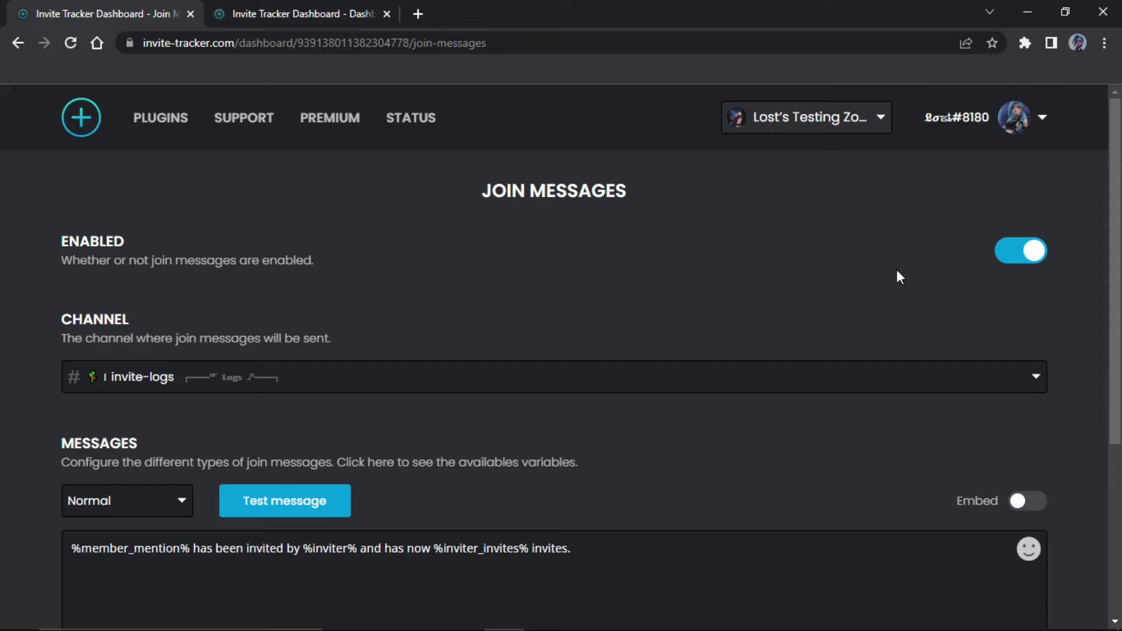
scroll("down", 3)
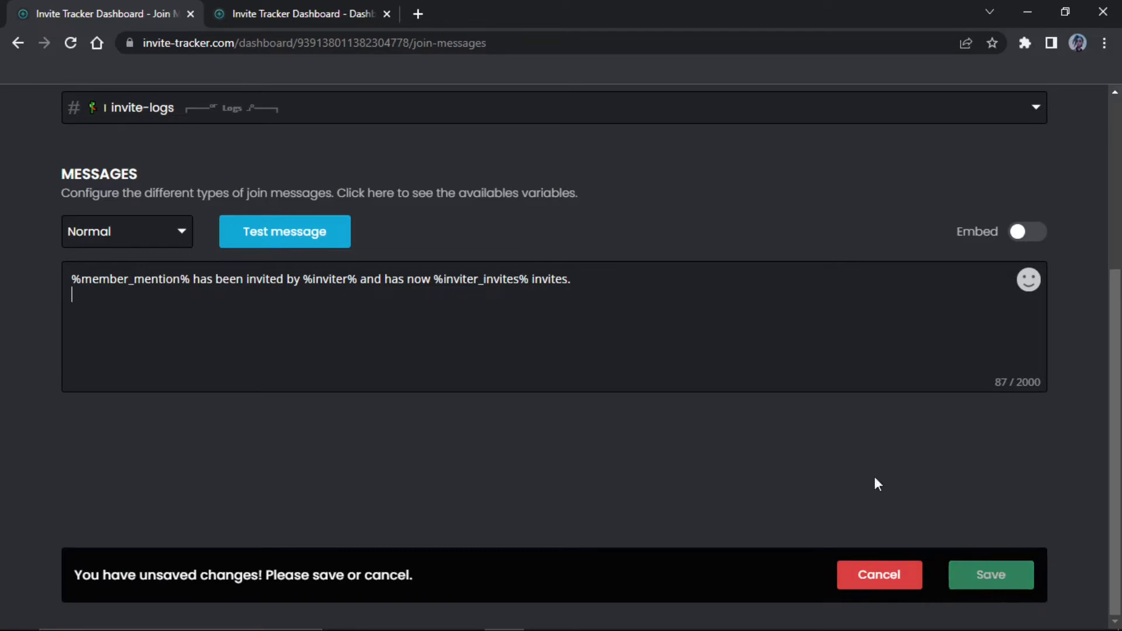
left_click(990, 575)
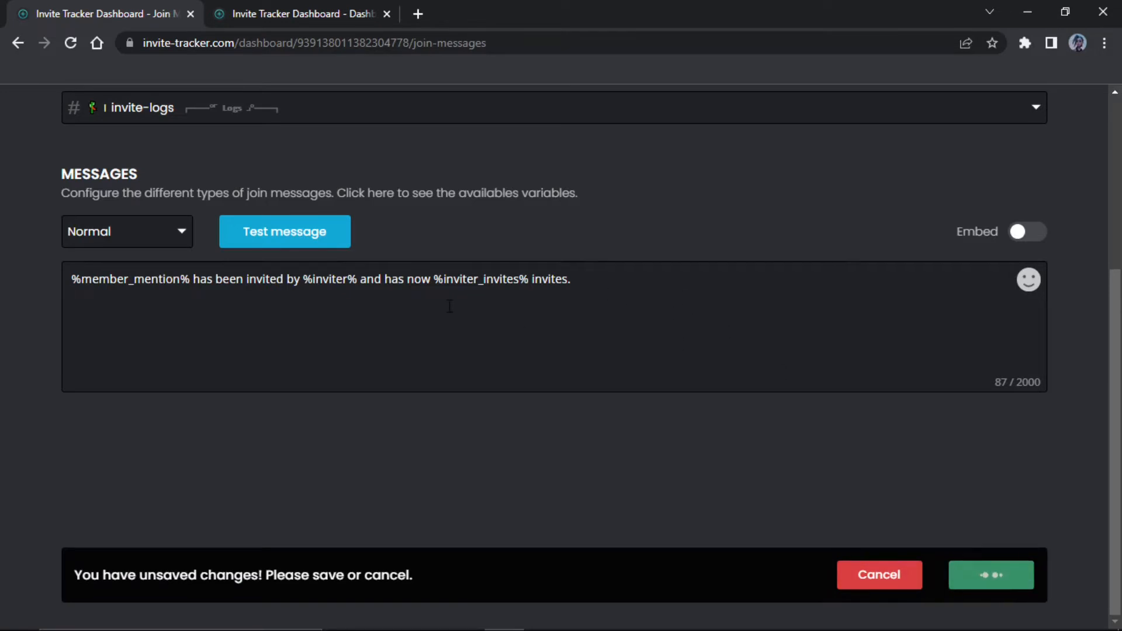
left_click(991, 575)
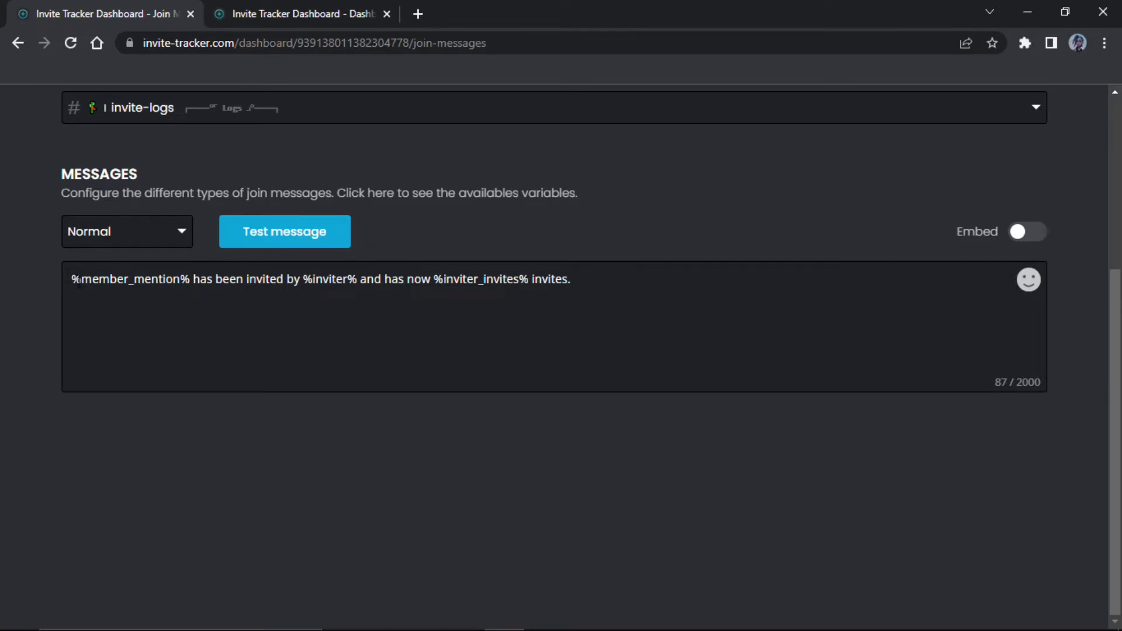
left_click(207, 316)
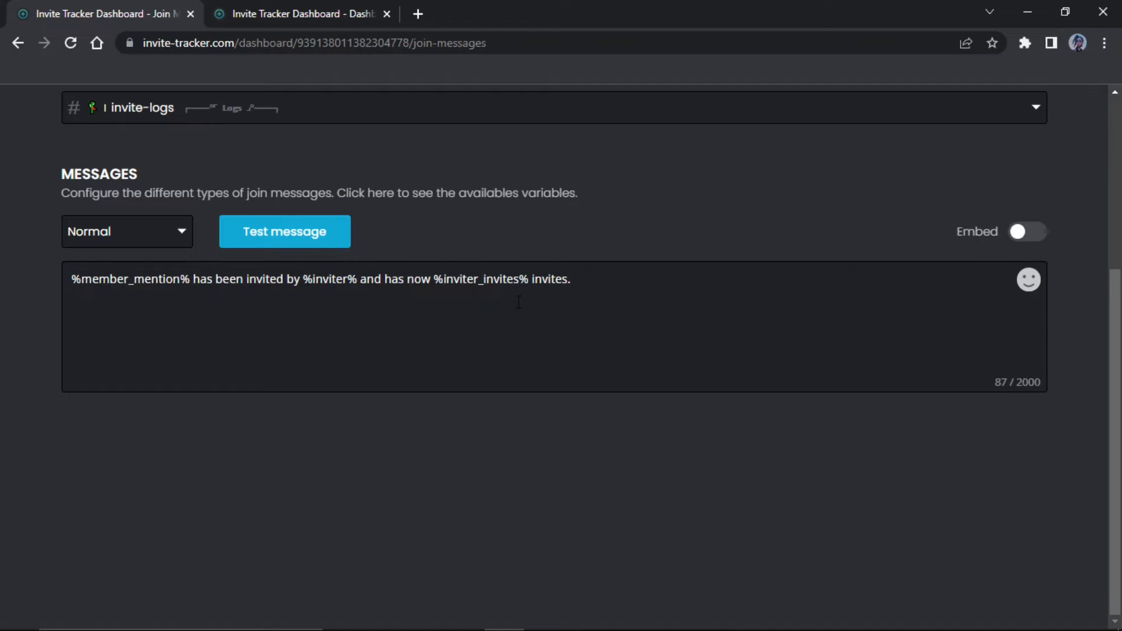
mouse_move(144, 157)
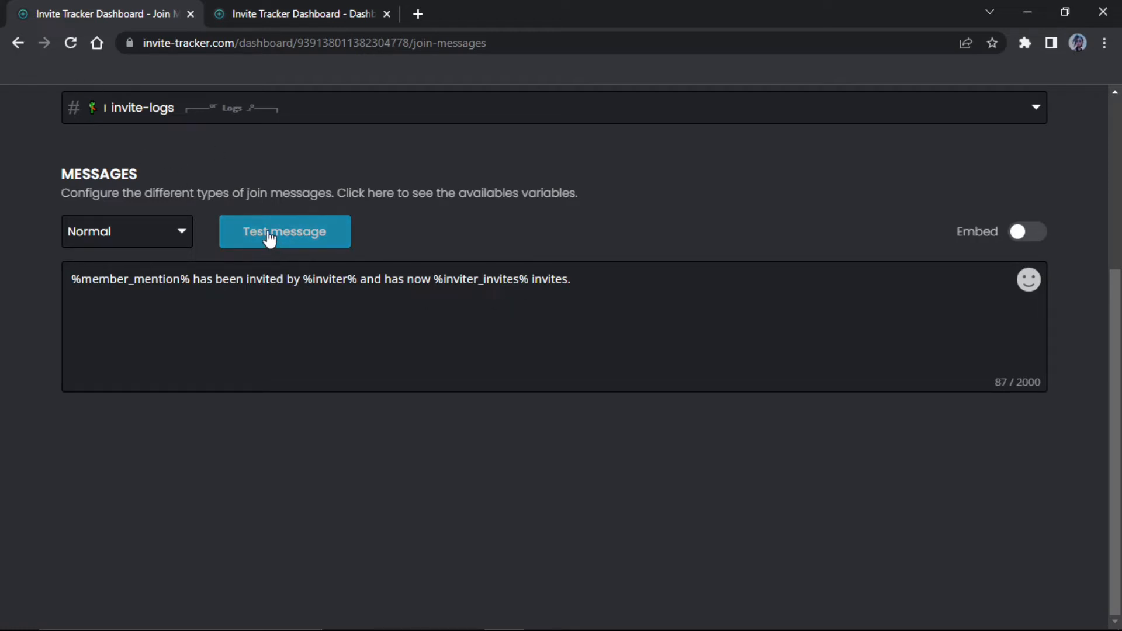
Step: Send a test join message to #invite-logs and return to the dashboard
left_click(284, 232)
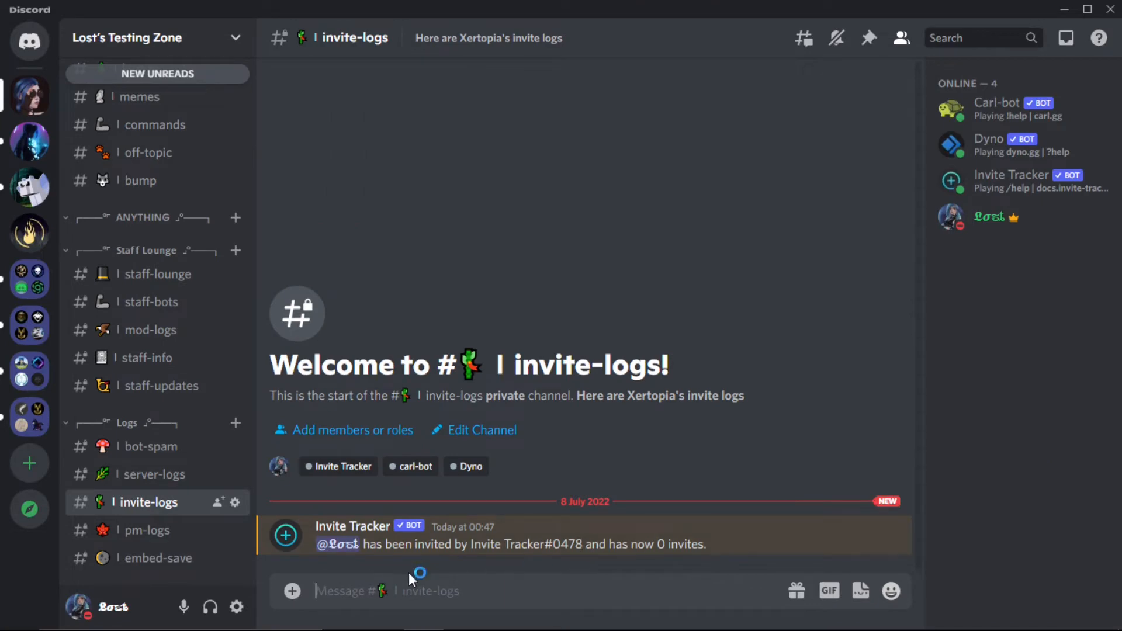
left_click(503, 614)
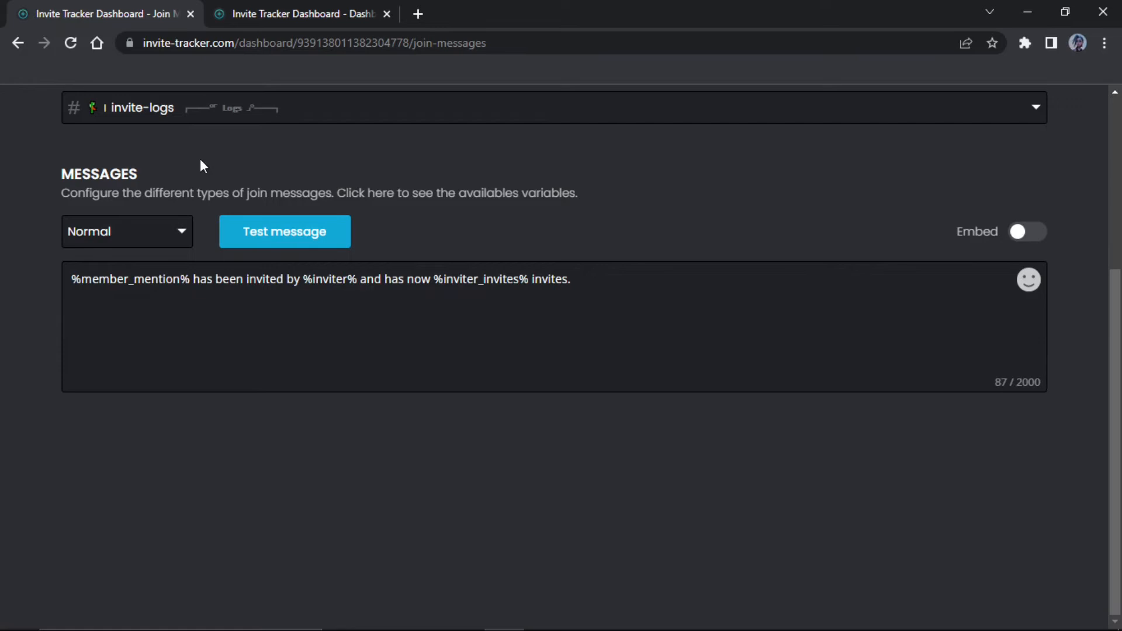
scroll("up", 3)
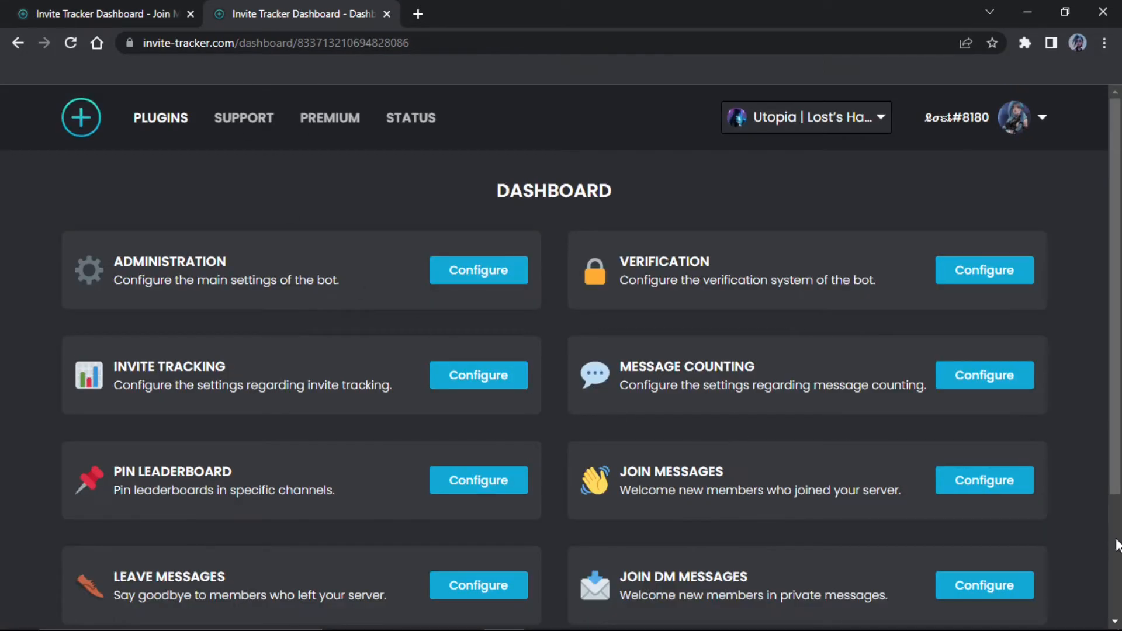
Step: Open the Utopia server's join message settings and begin editing the invited-by template
left_click(983, 480)
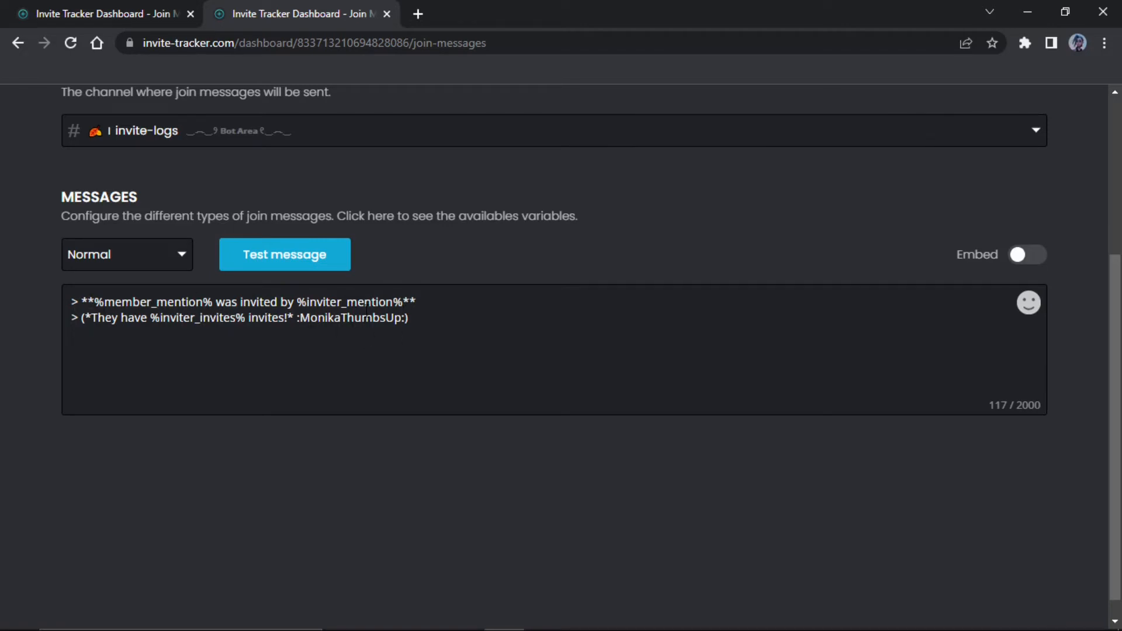
mouse_move(179, 430)
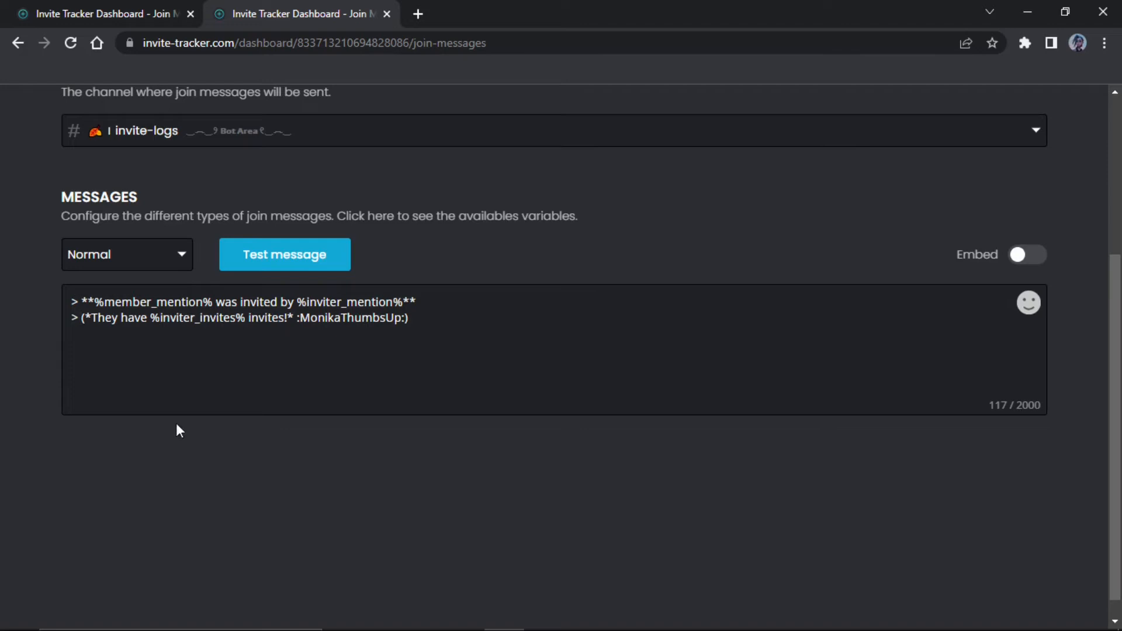
left_click(254, 351)
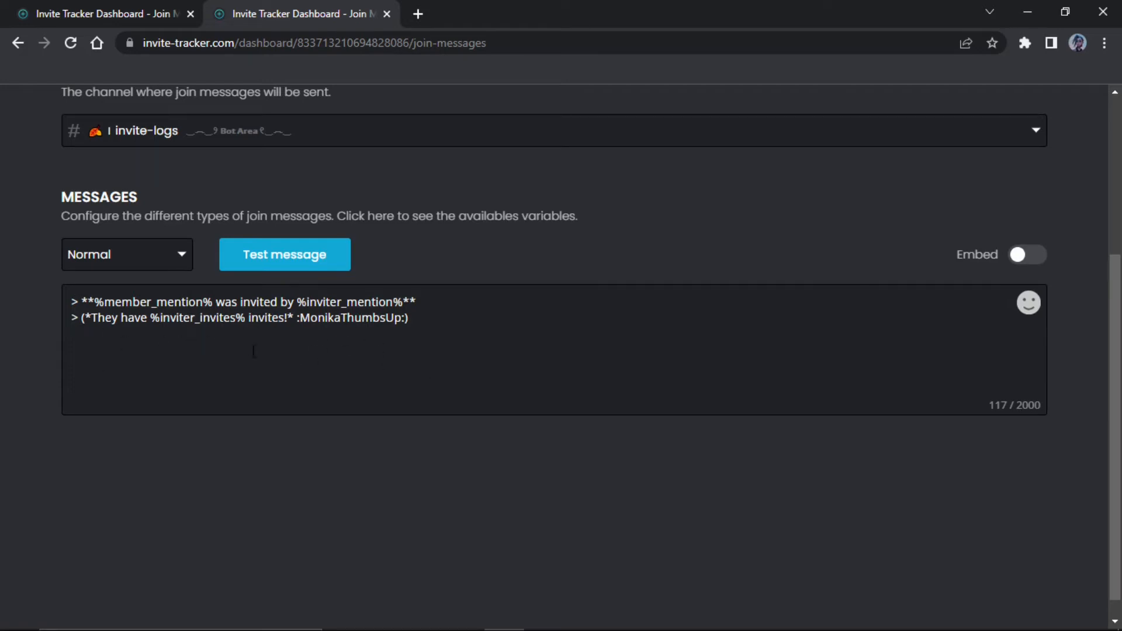
mouse_move(268, 287)
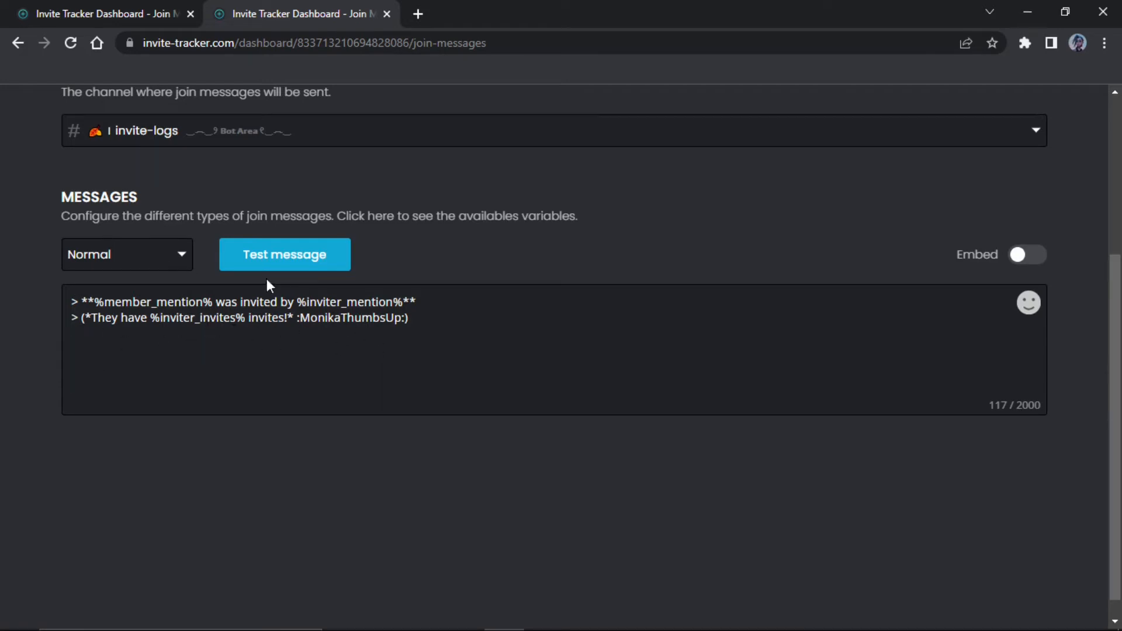
mouse_move(100, 12)
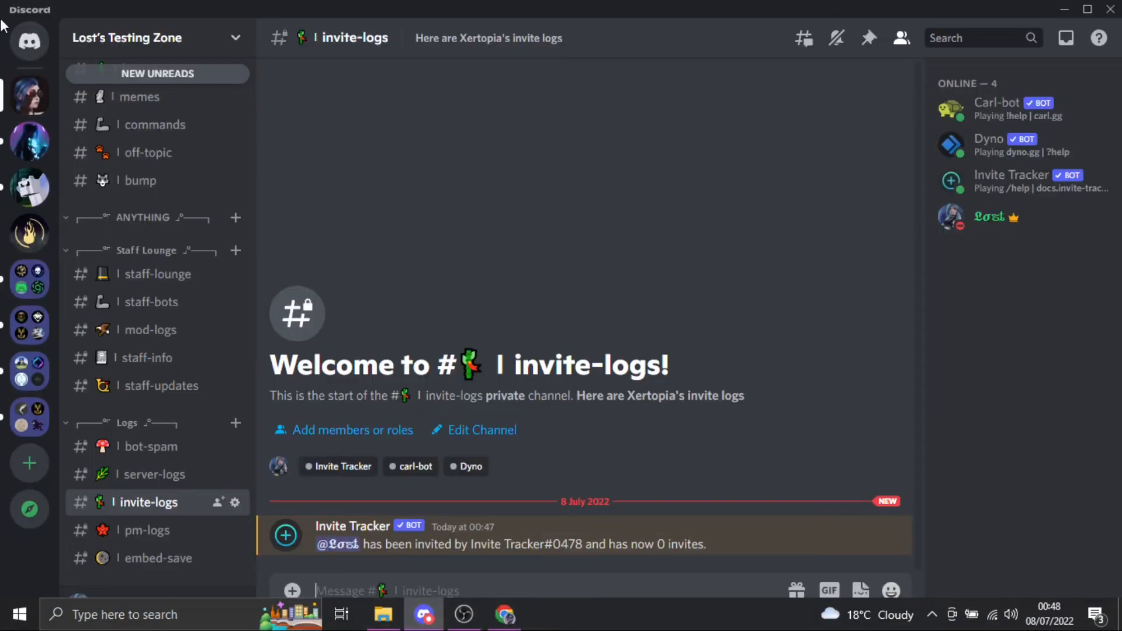
Step: Browse the testing server's server-logs, pm-logs and bot-spam log channels
left_click(30, 41)
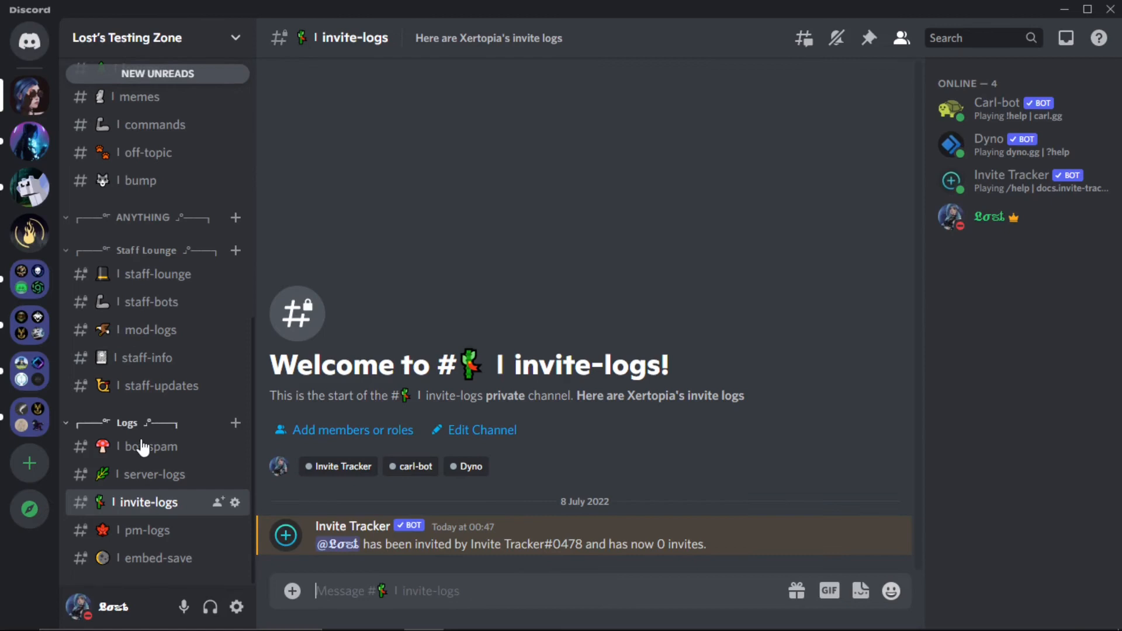
left_click(152, 474)
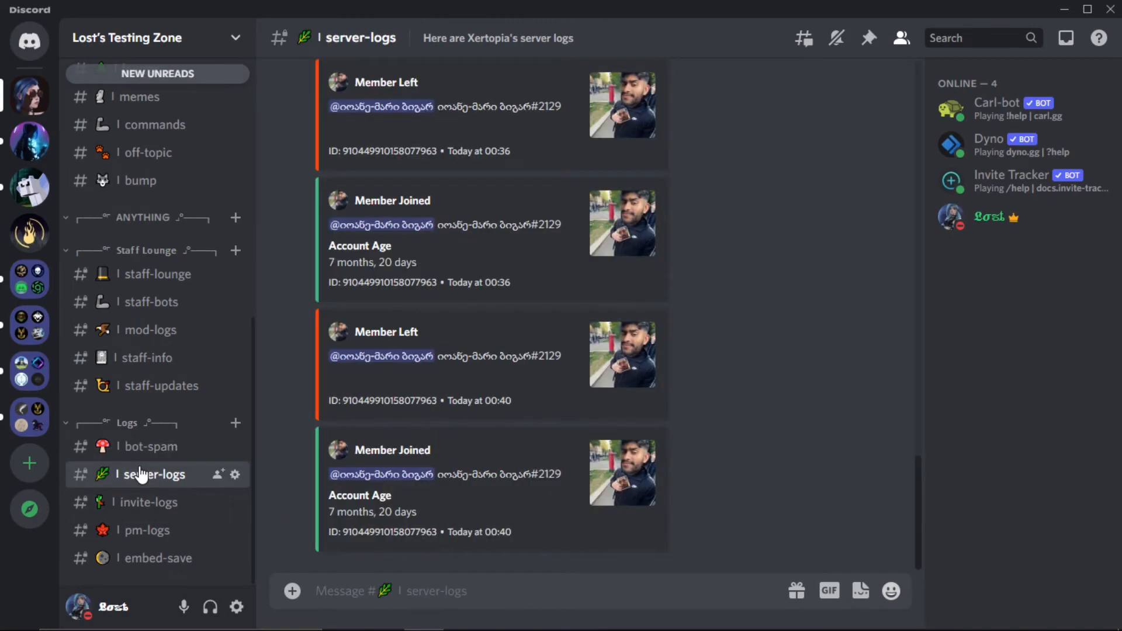
left_click(145, 529)
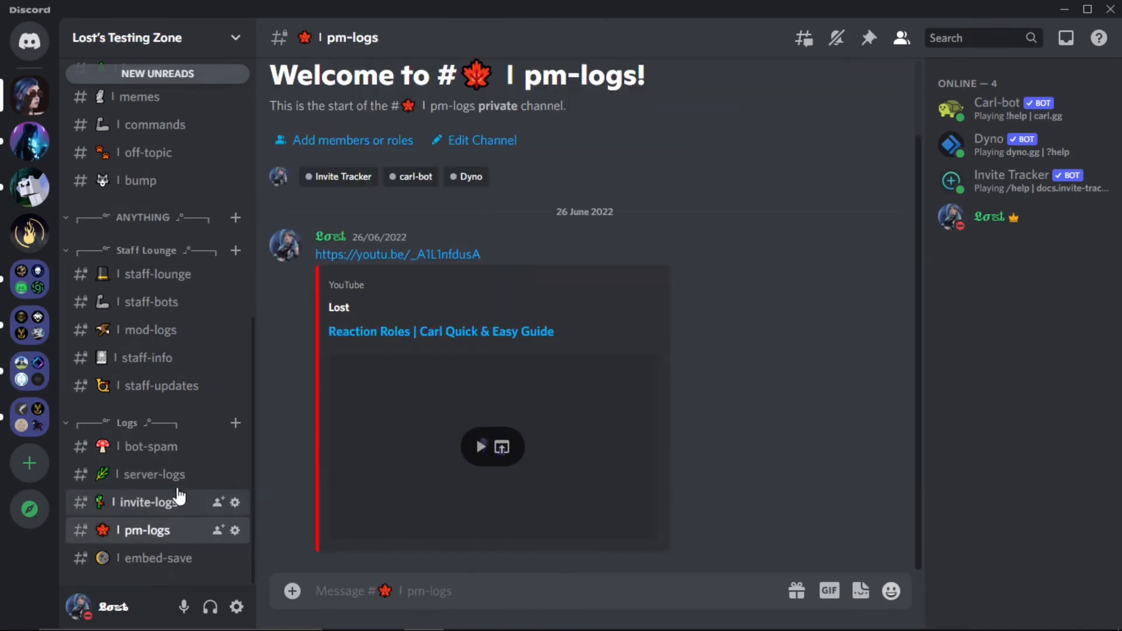
left_click(149, 446)
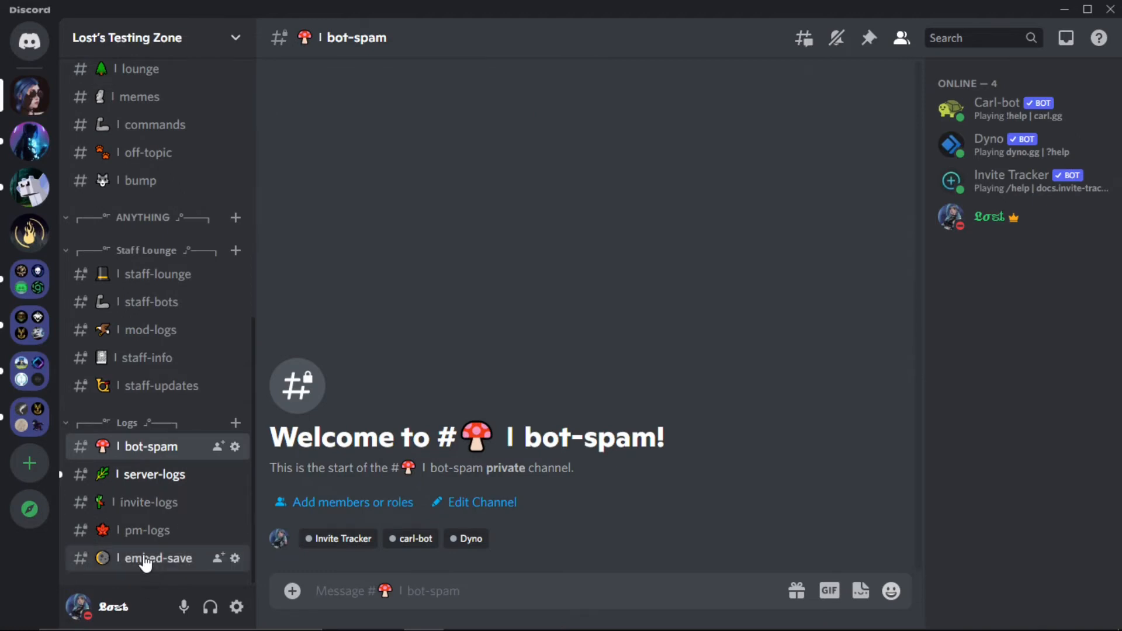
mouse_move(147, 501)
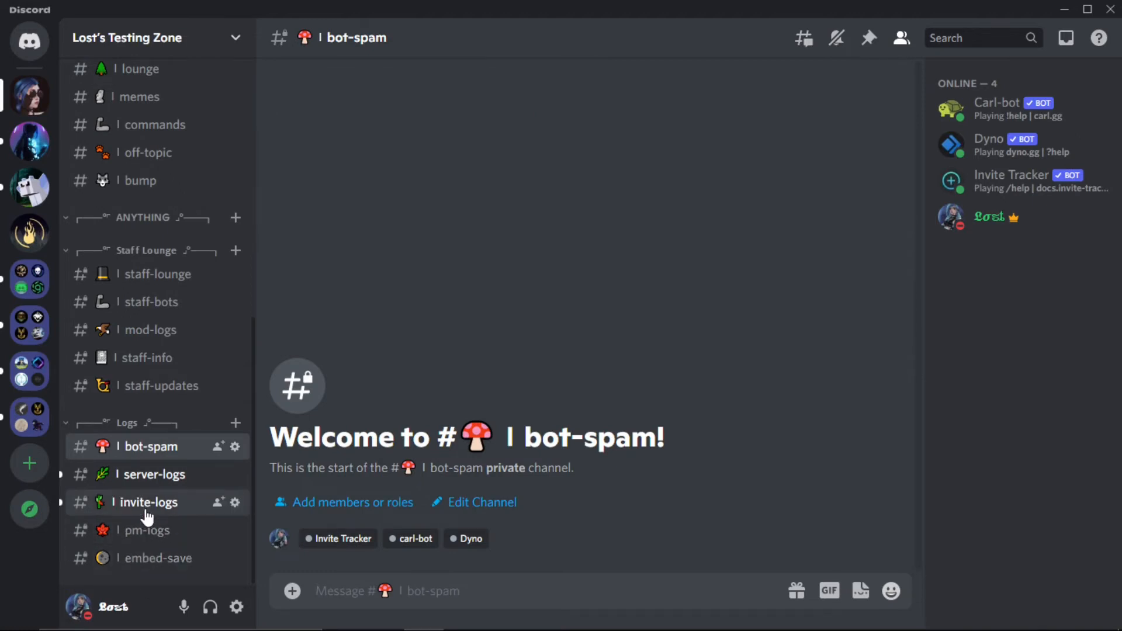
Step: Confirm the new member join credited with 1 invite in invite-logs and server-logs
left_click(148, 501)
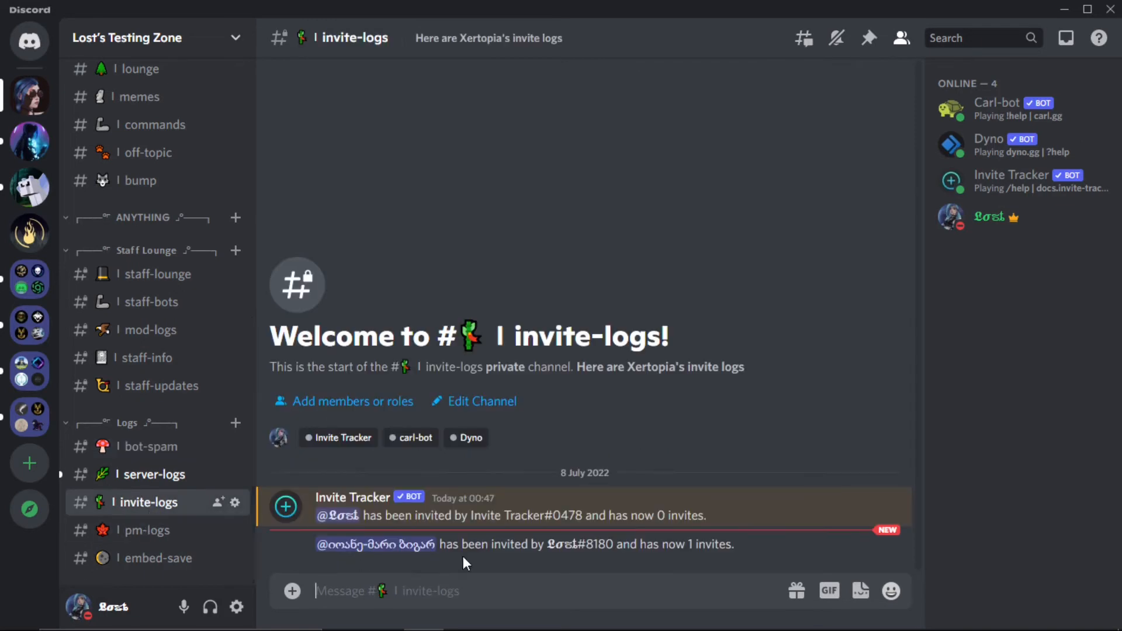
left_click(376, 544)
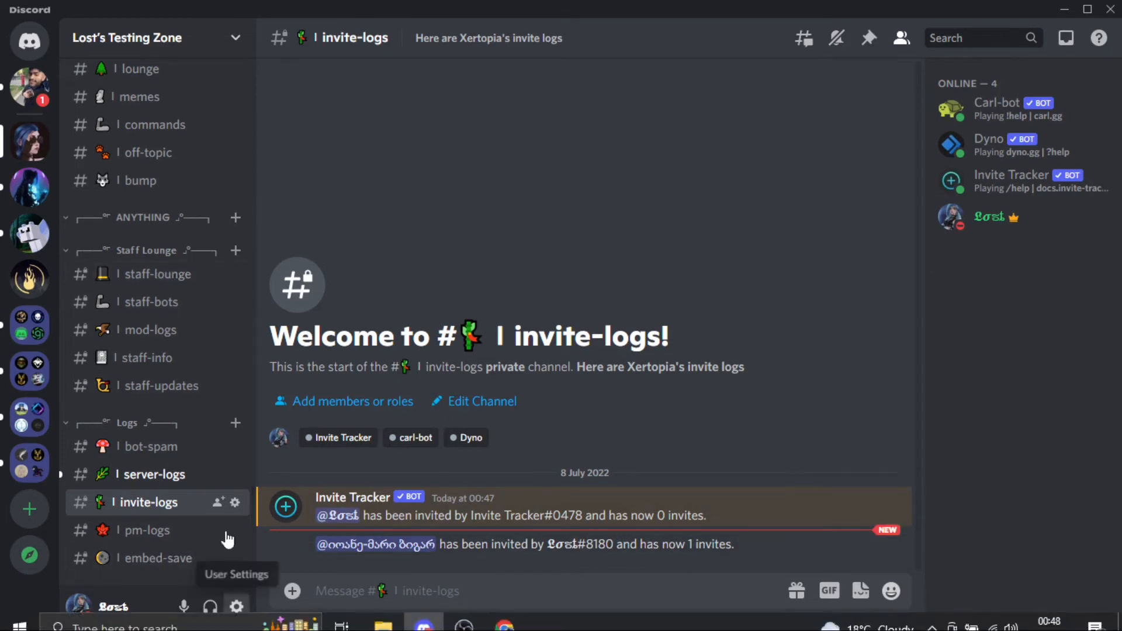
left_click(152, 474)
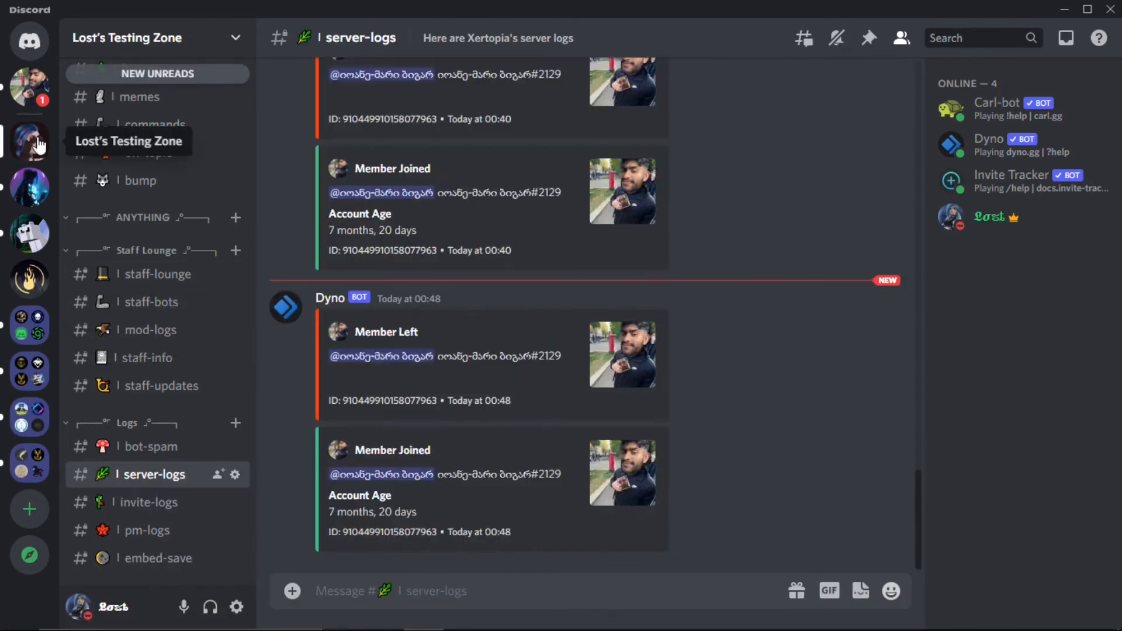
left_click(29, 140)
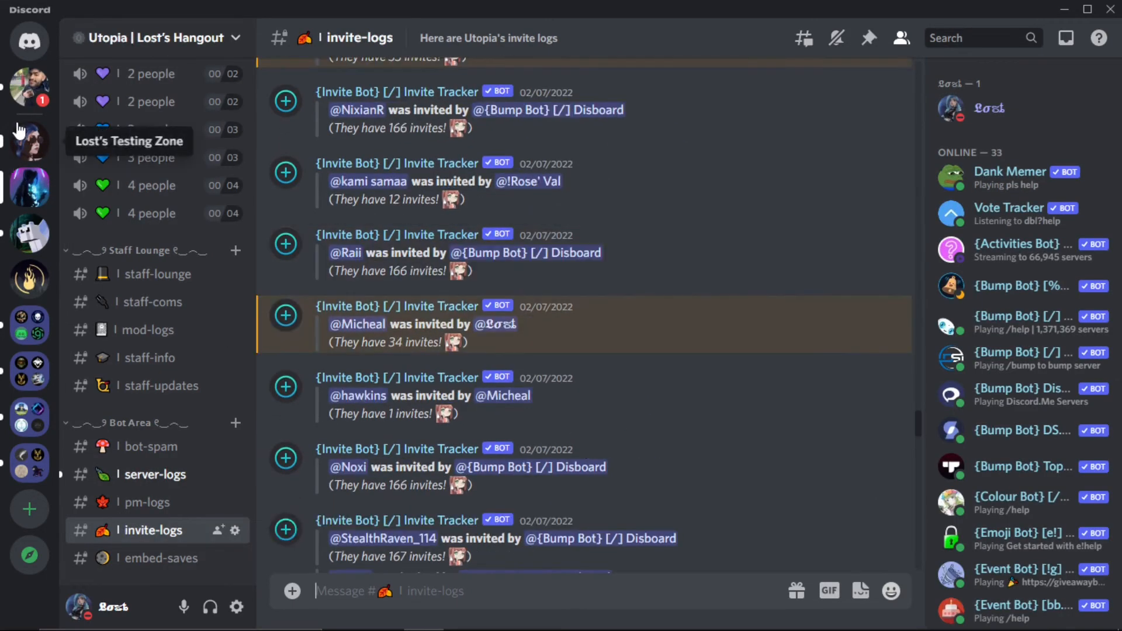
Step: Visit the tester's DM, then open #general in Utopia | Lost's Hangout
left_click(29, 41)
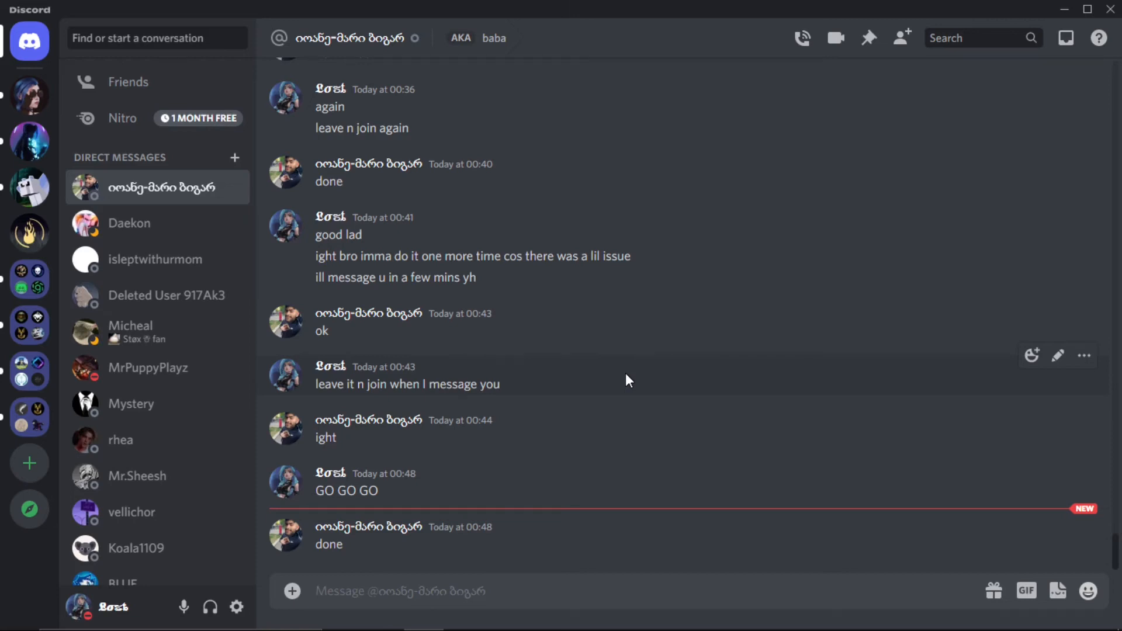
mouse_move(29, 141)
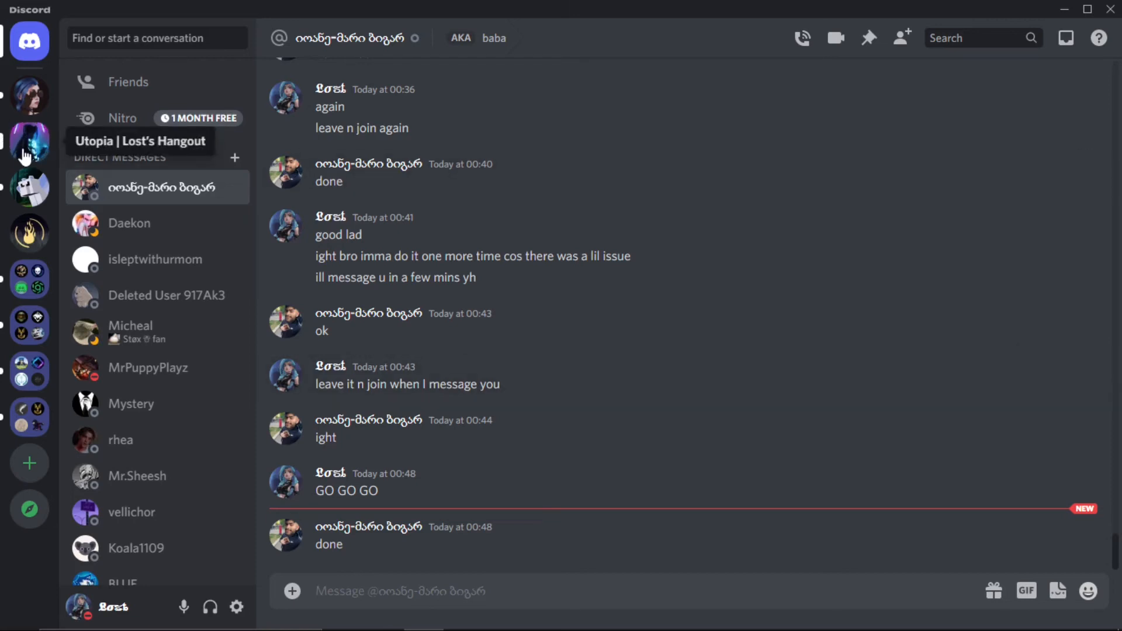
left_click(29, 143)
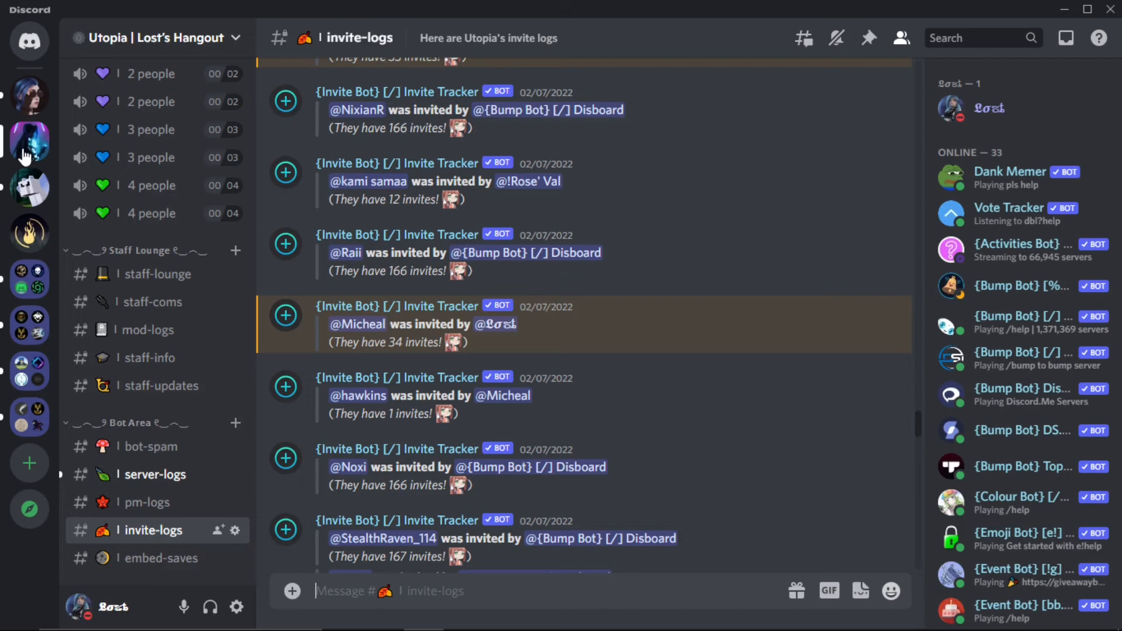
mouse_move(27, 138)
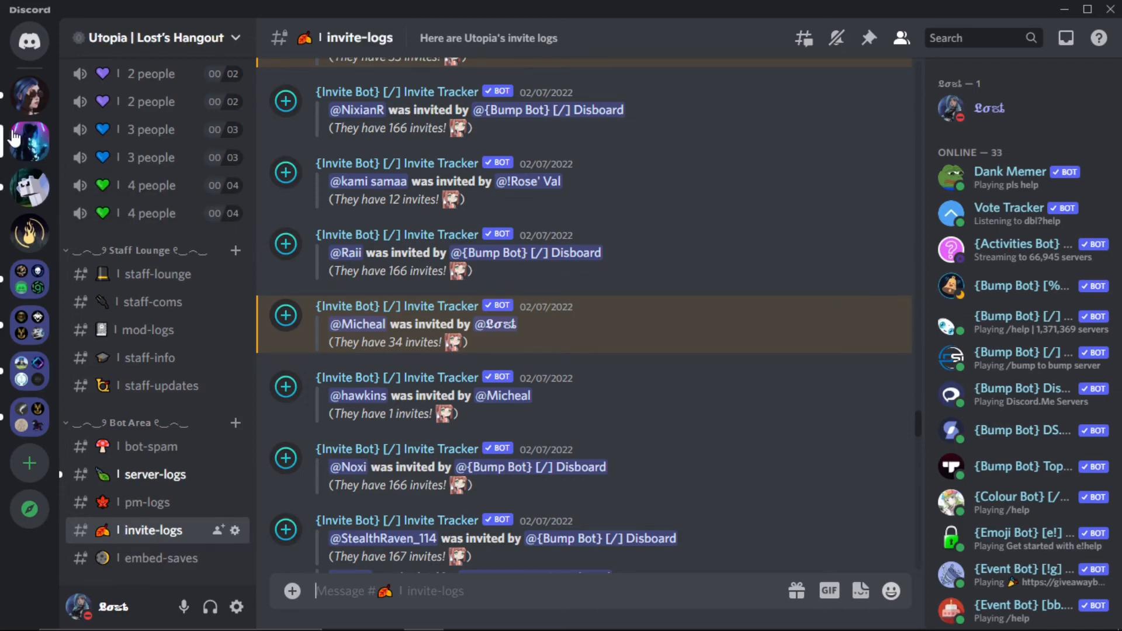
mouse_move(29, 141)
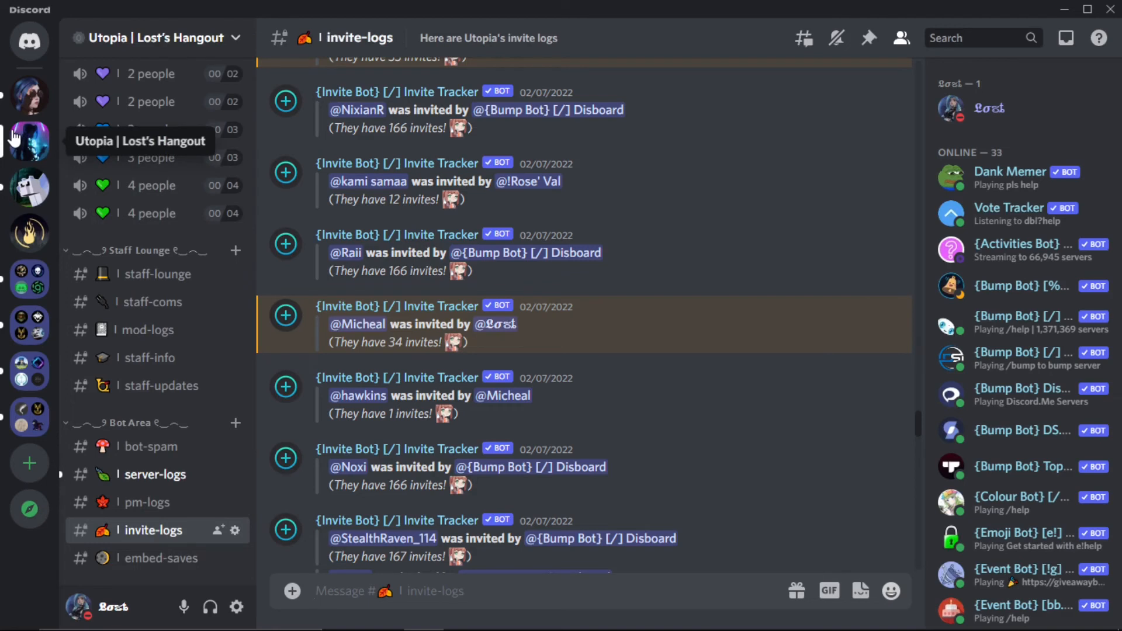
mouse_move(275, 296)
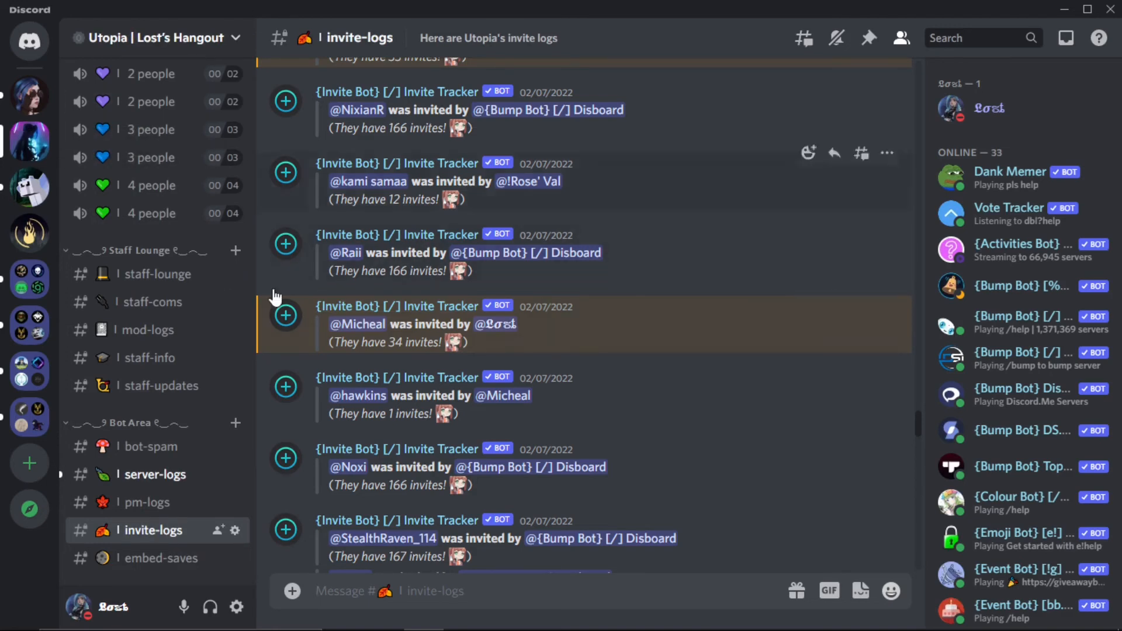
mouse_move(128, 369)
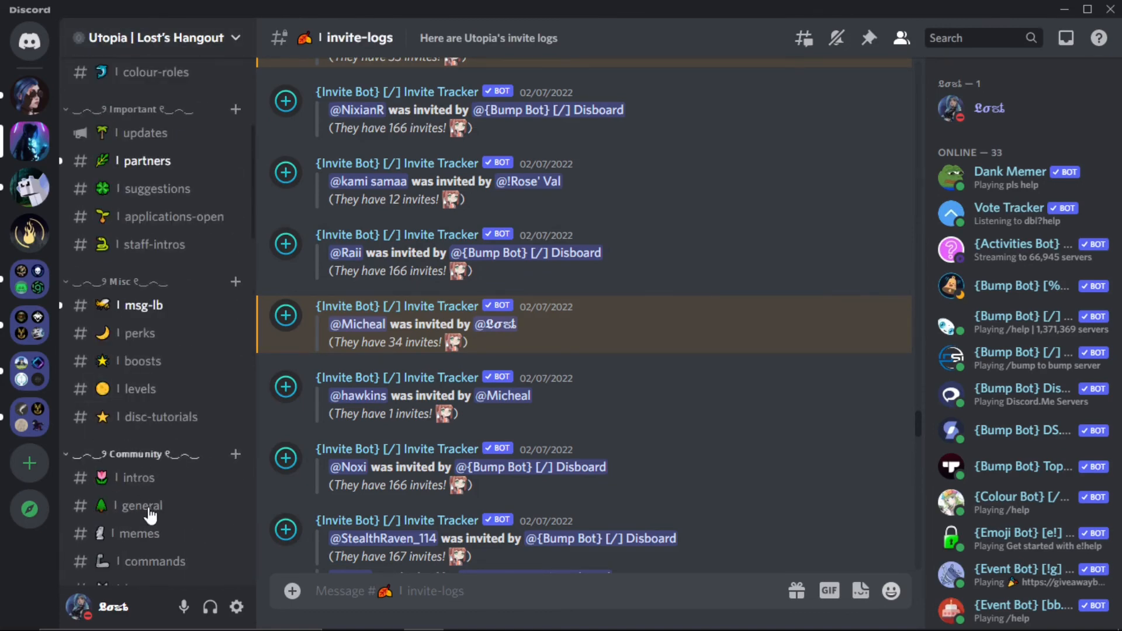
left_click(140, 505)
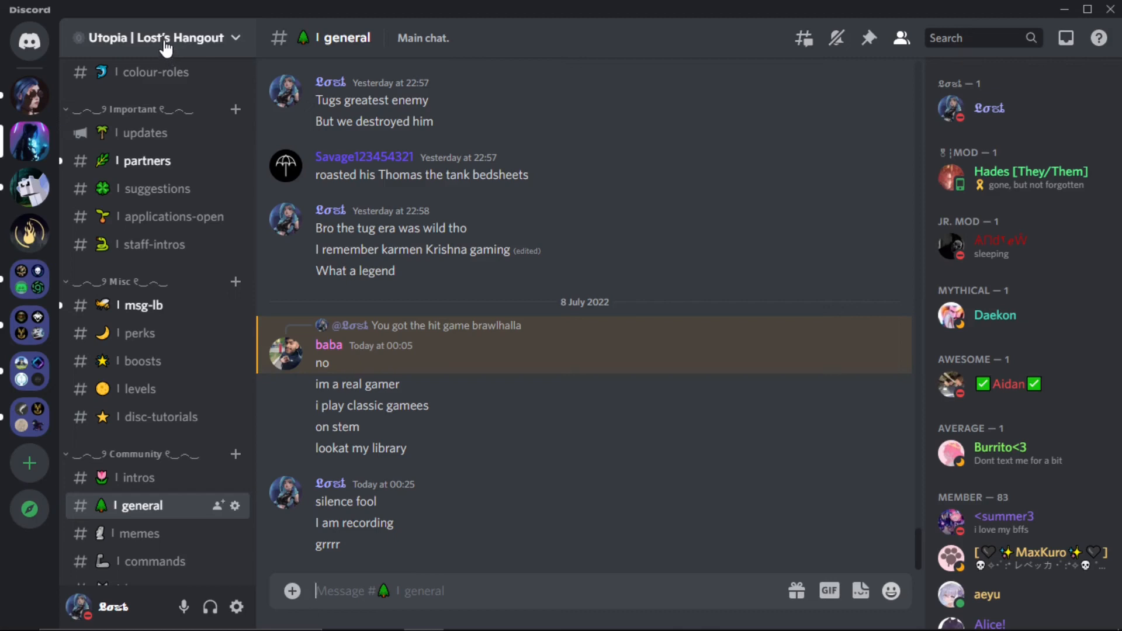
mouse_move(169, 216)
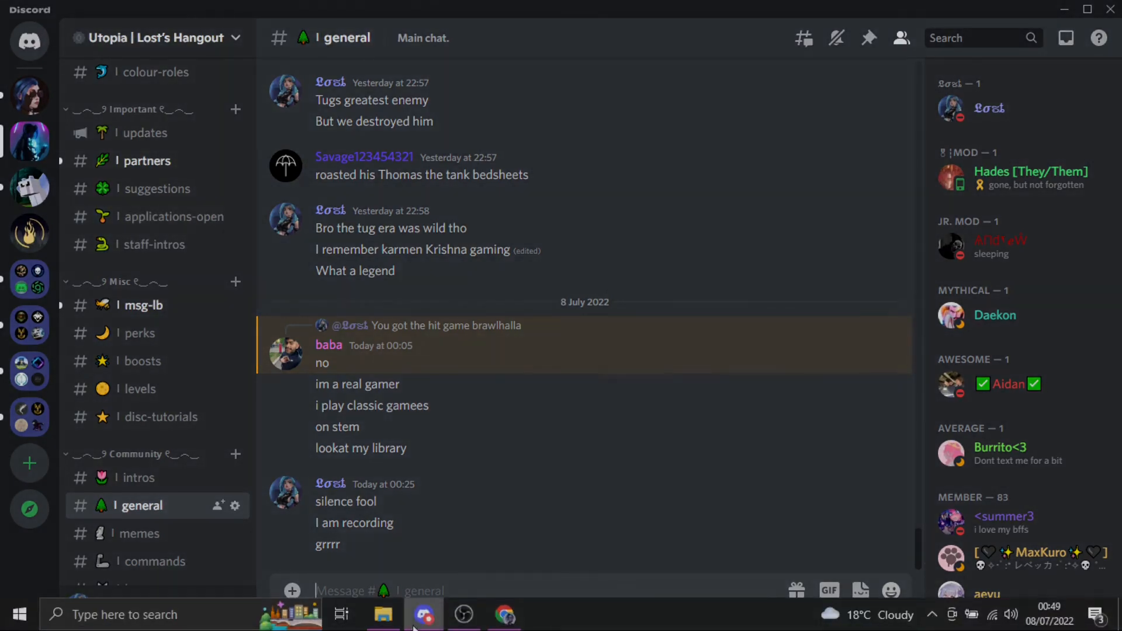
mouse_move(463, 614)
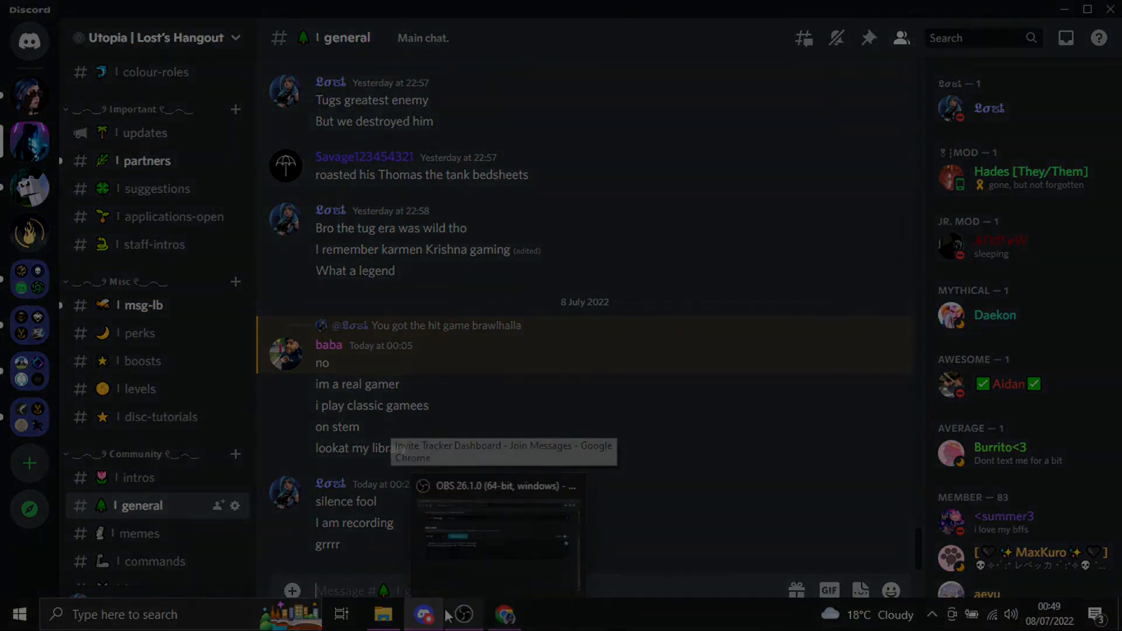